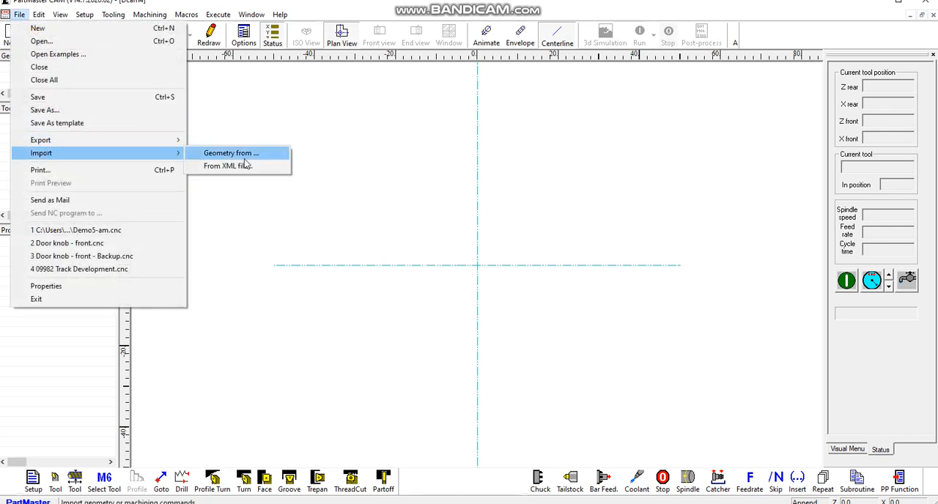
Import the Demo5.DXF geometry with default DXF options so the lathe profile appears.
left_click(230, 152)
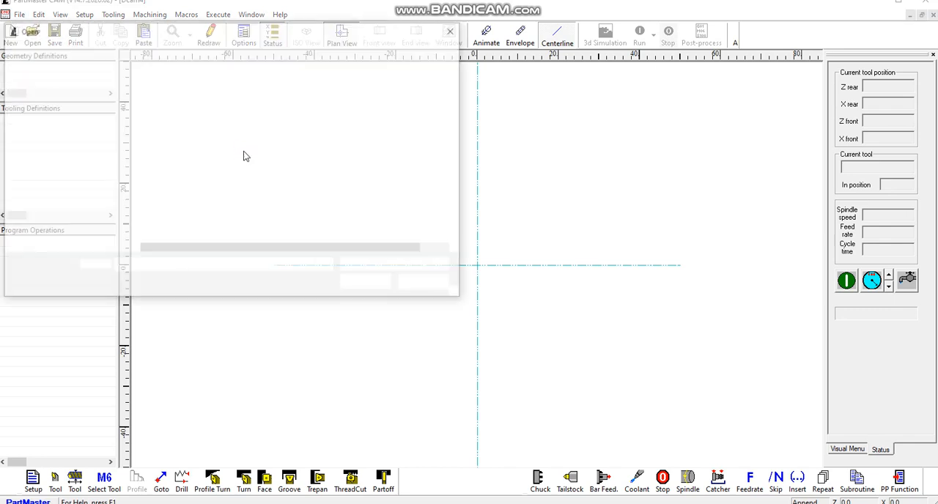
left_click(33, 31)
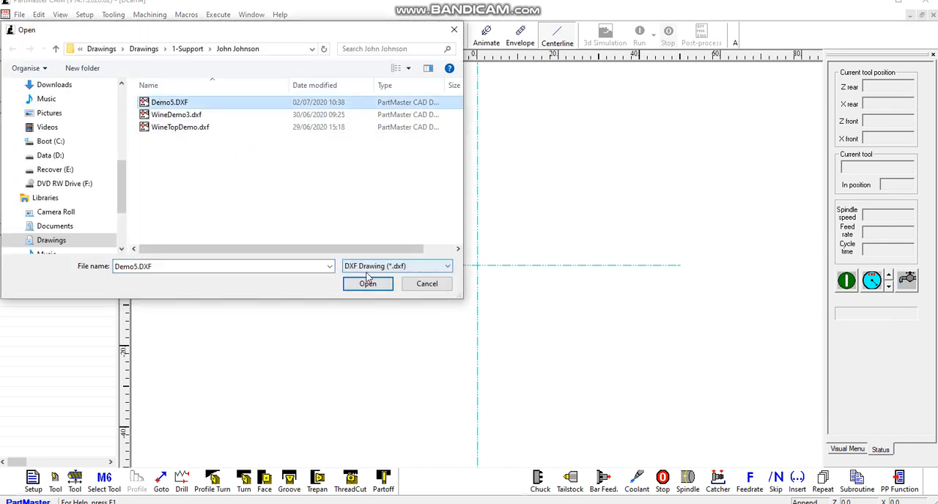
left_click(367, 284)
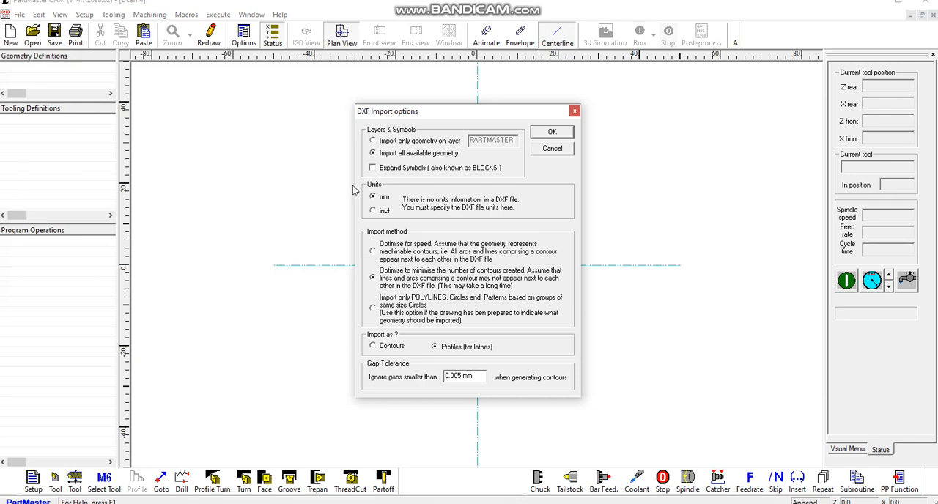
mouse_move(390, 231)
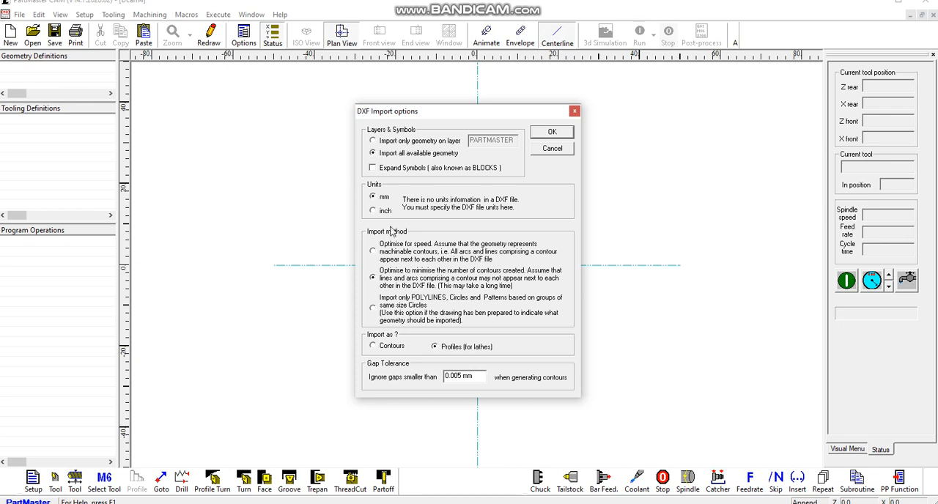
left_click(372, 211)
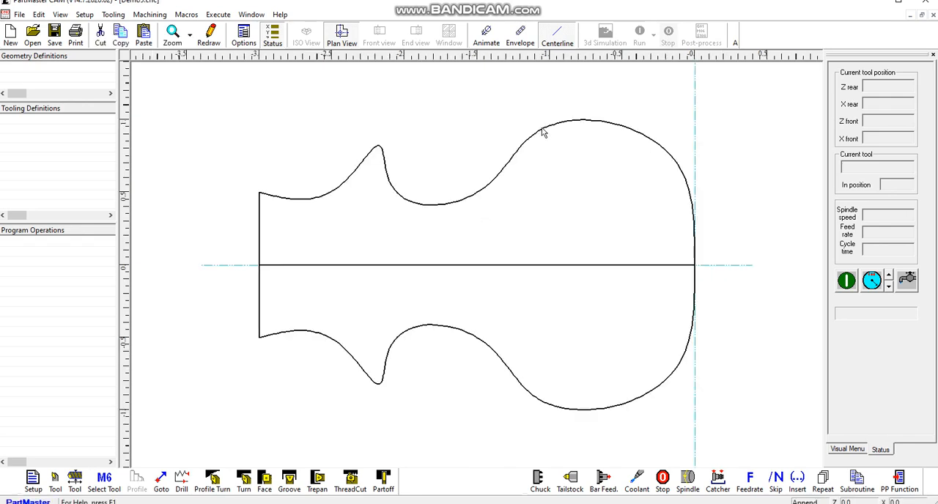
mouse_move(106, 390)
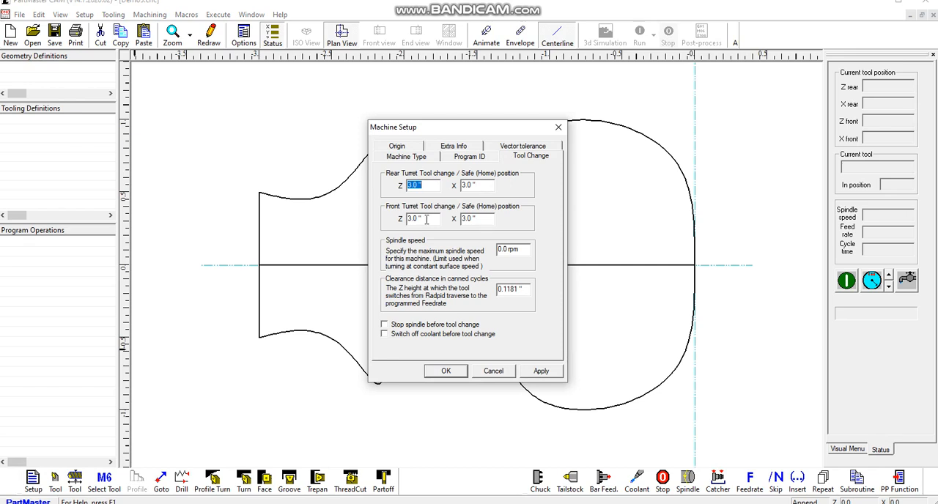
mouse_move(413, 241)
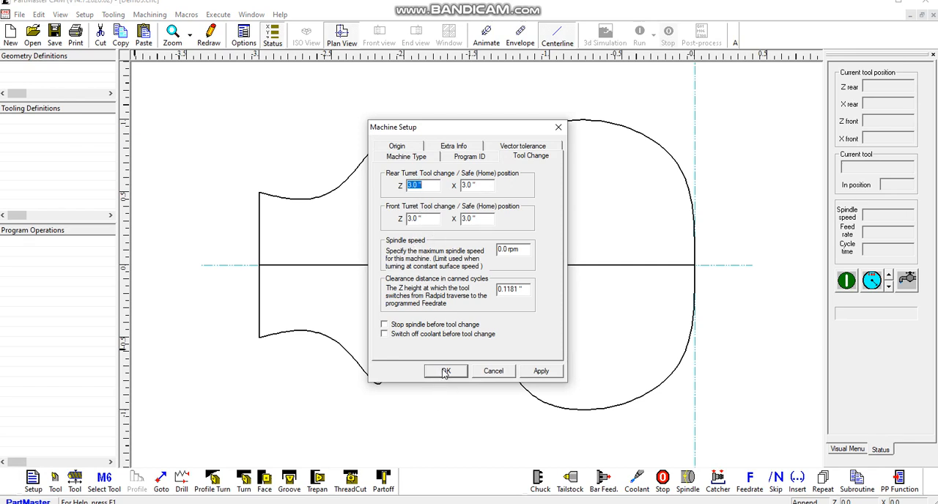
left_click(445, 371)
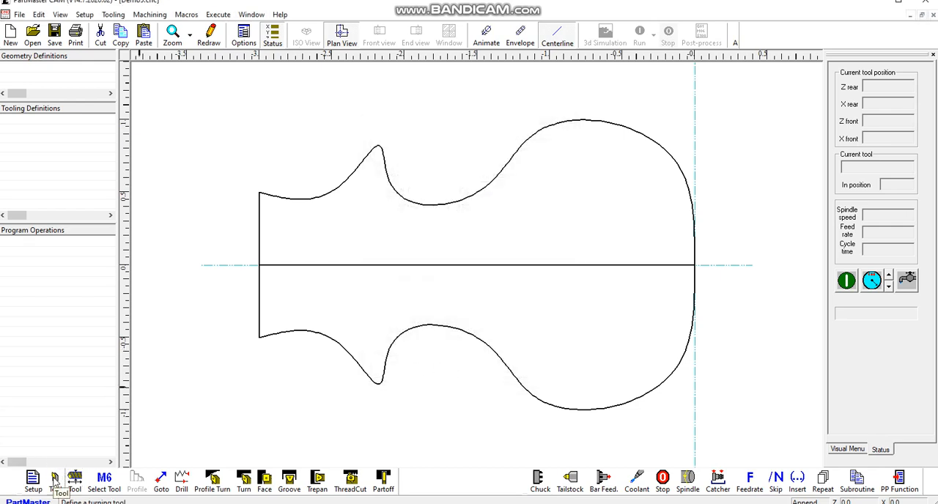
Define turning tool No 1 with an included angle of 35.0 Deg.
left_click(73, 480)
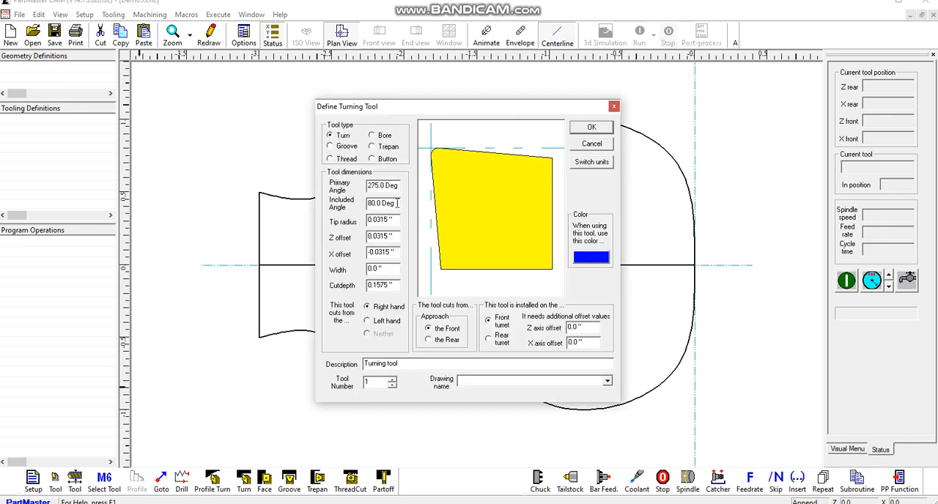
triple_click(382, 202)
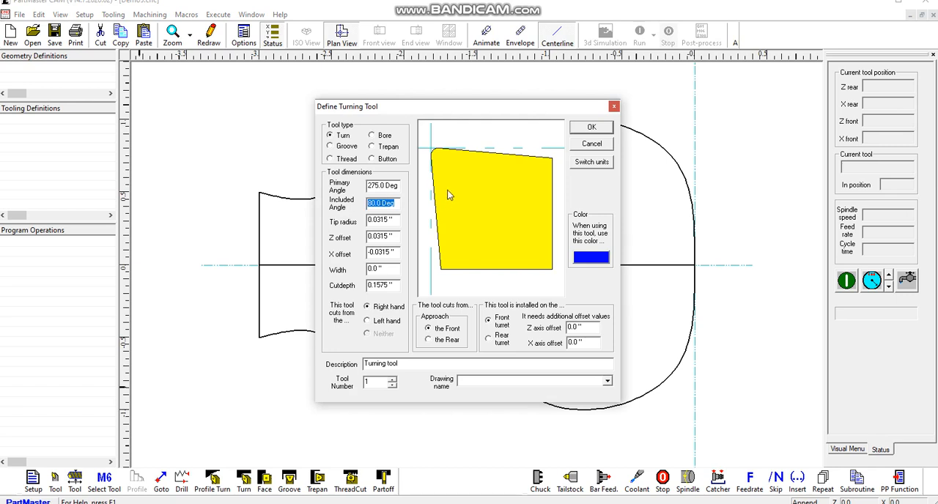
mouse_move(436, 221)
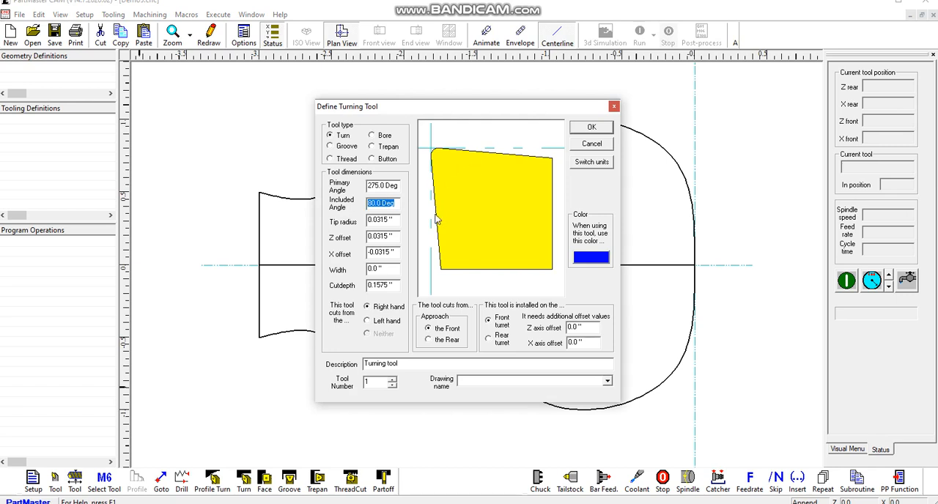
type("35.0 Deg")
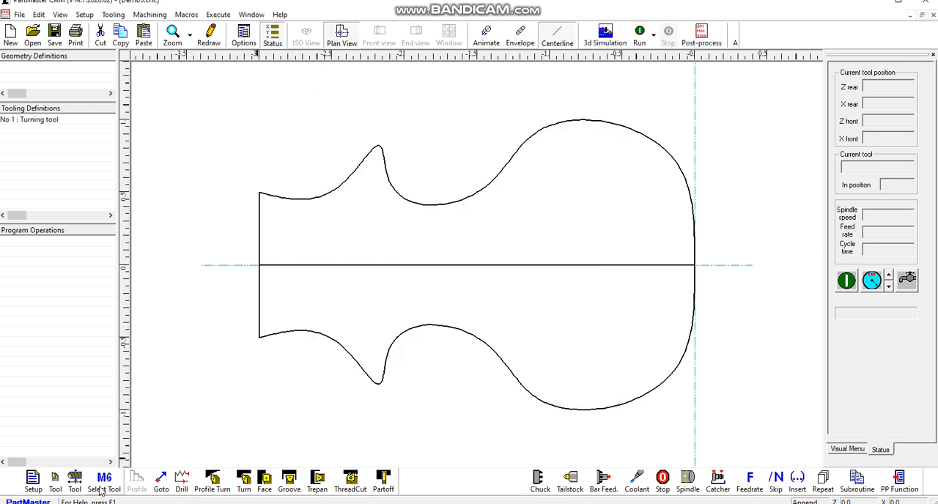
Add a Select Tool step for tool 1 at 500 rpm with coolant on after the tool change.
left_click(104, 481)
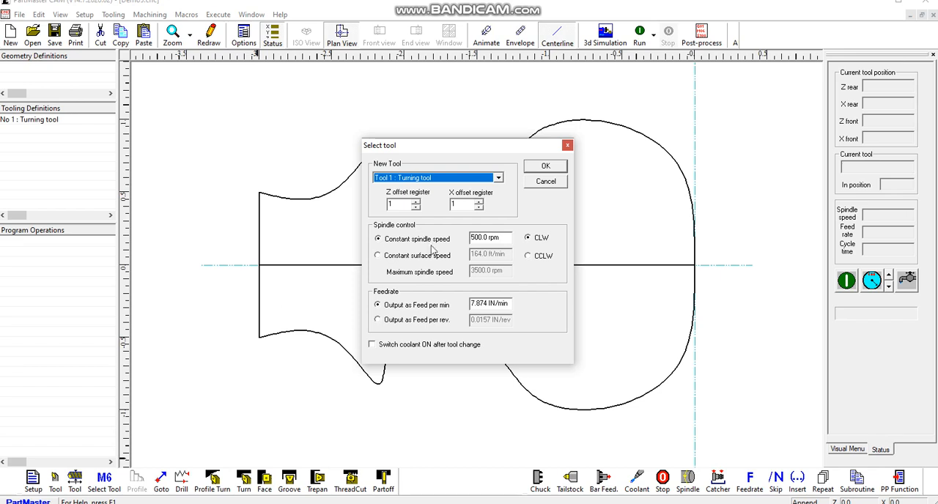
mouse_move(402, 345)
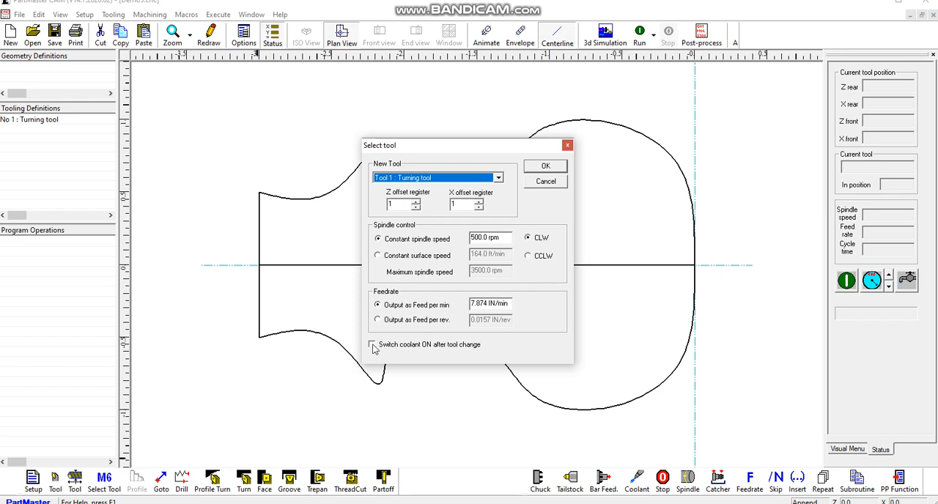
left_click(372, 345)
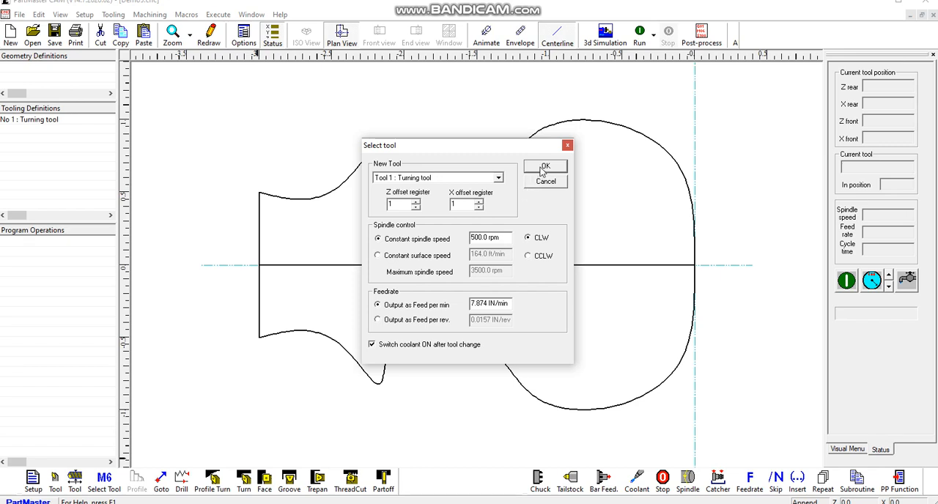
left_click(545, 165)
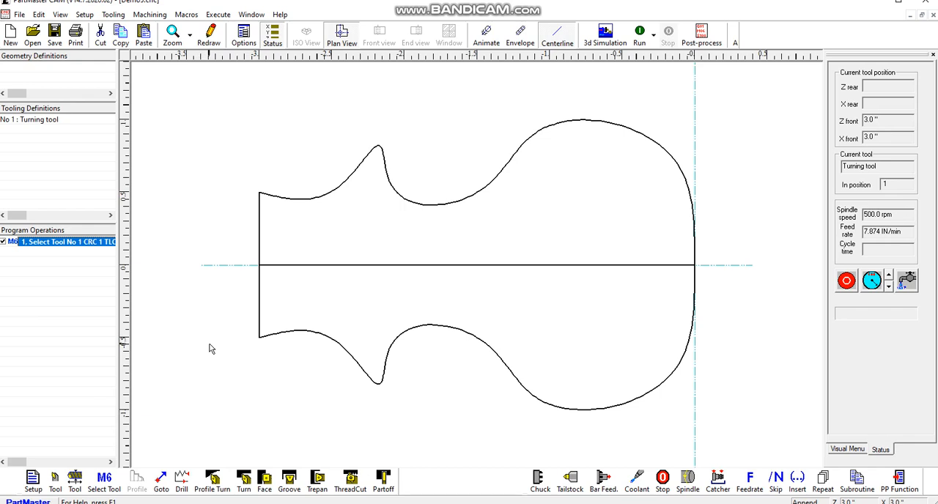
mouse_move(233, 418)
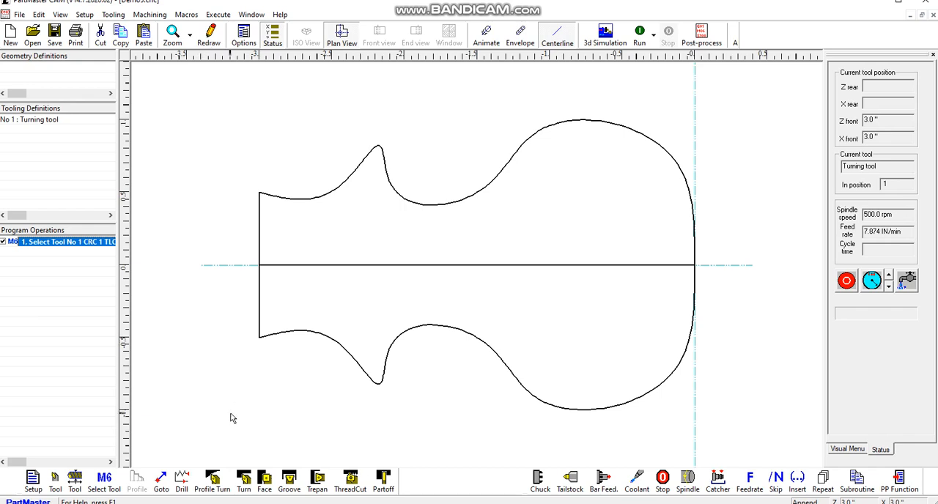
mouse_move(244, 481)
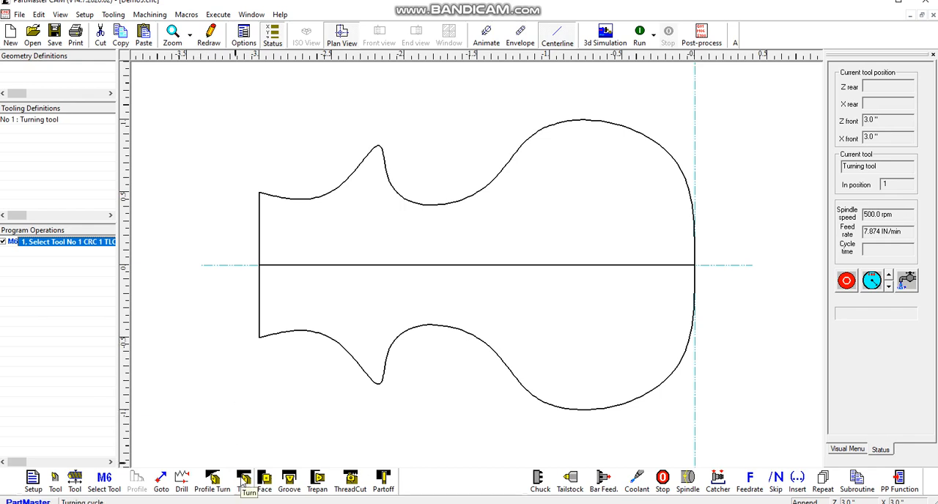
mouse_move(264, 481)
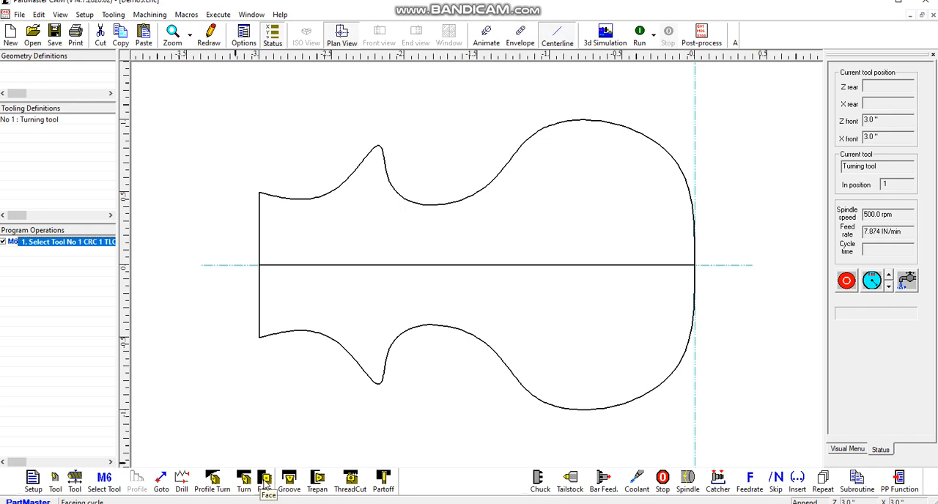
mouse_move(243, 486)
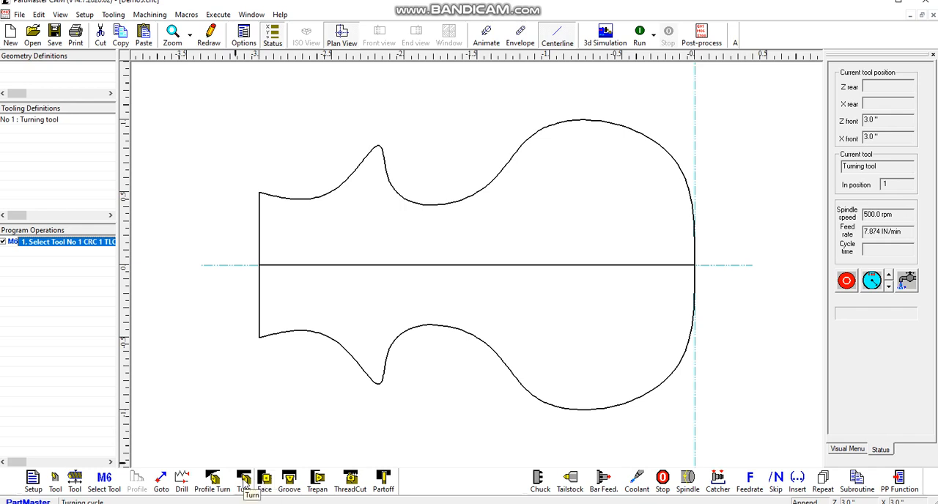
Add an outside turning cycle on Con_0 ending at the profile's left end, Finish Z/X 0.01, Cutdepth .125.
left_click(243, 481)
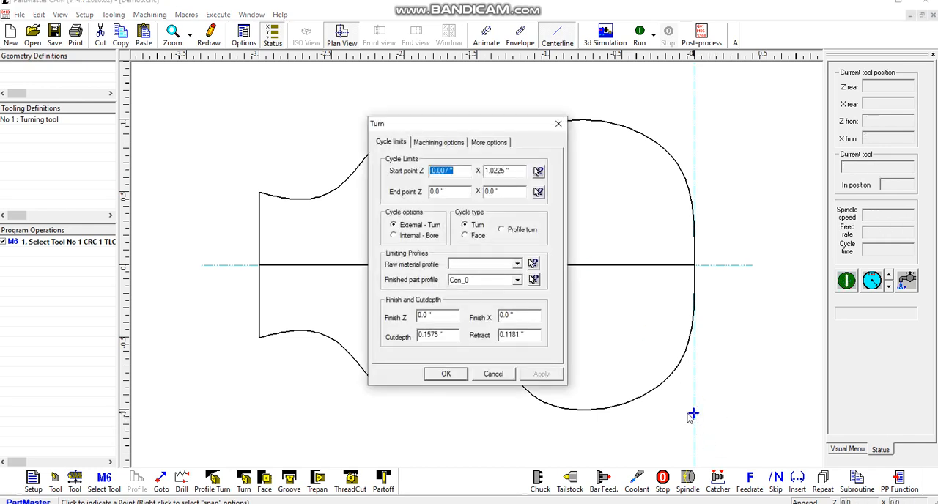
mouse_move(549, 208)
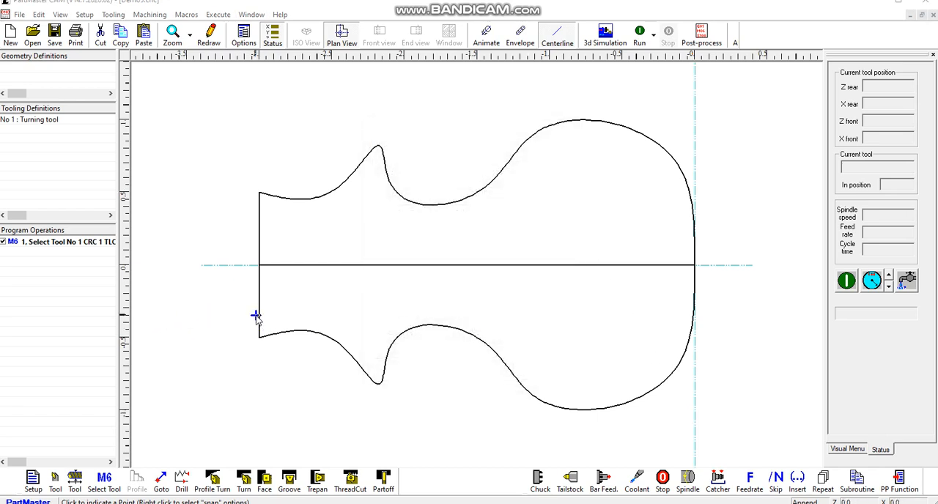
left_click(243, 480)
type(".125")
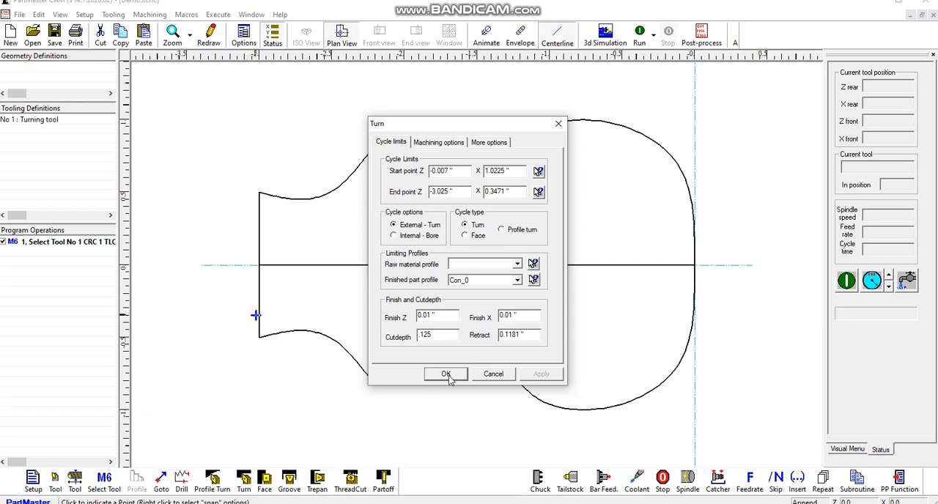
left_click(446, 374)
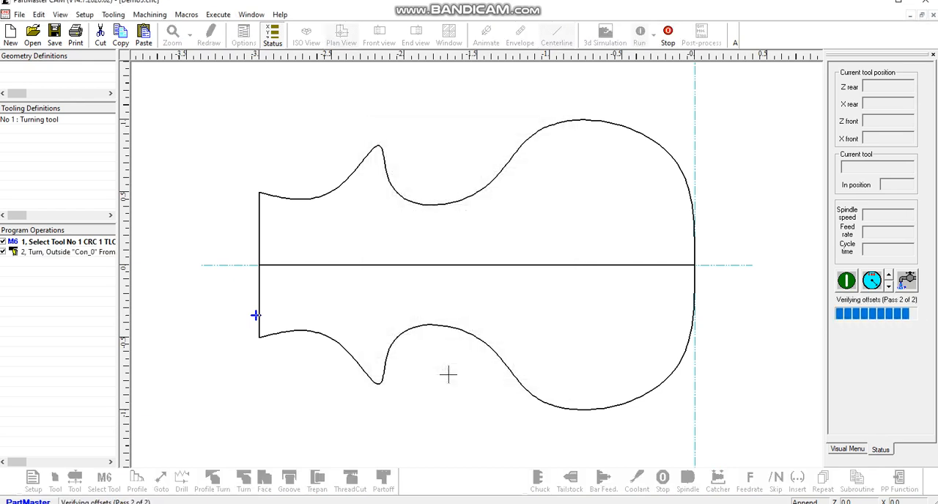
Animate the roughing pass toolpath cutting along the lower half of the profile.
left_click(639, 32)
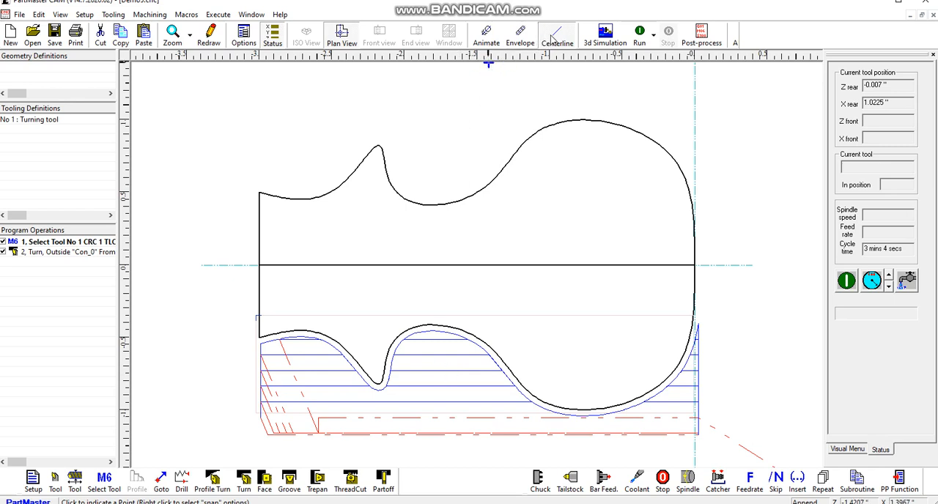
mouse_move(557, 32)
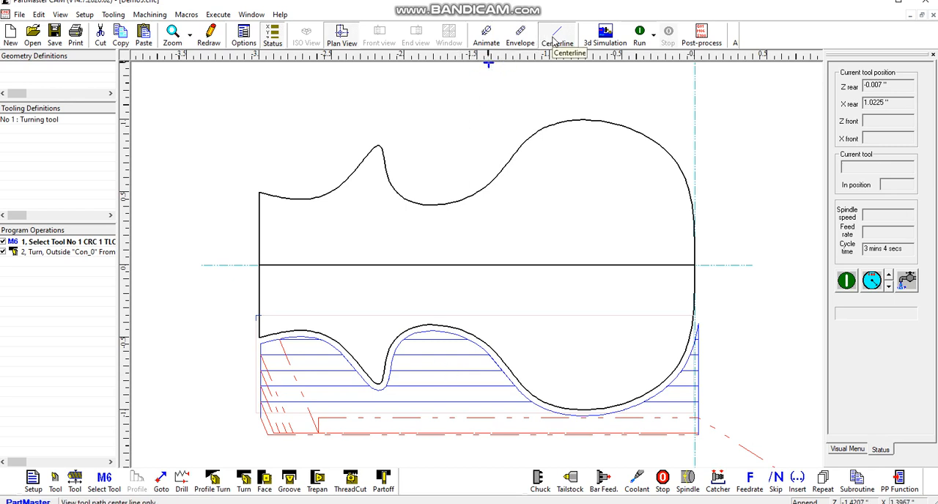
mouse_move(486, 32)
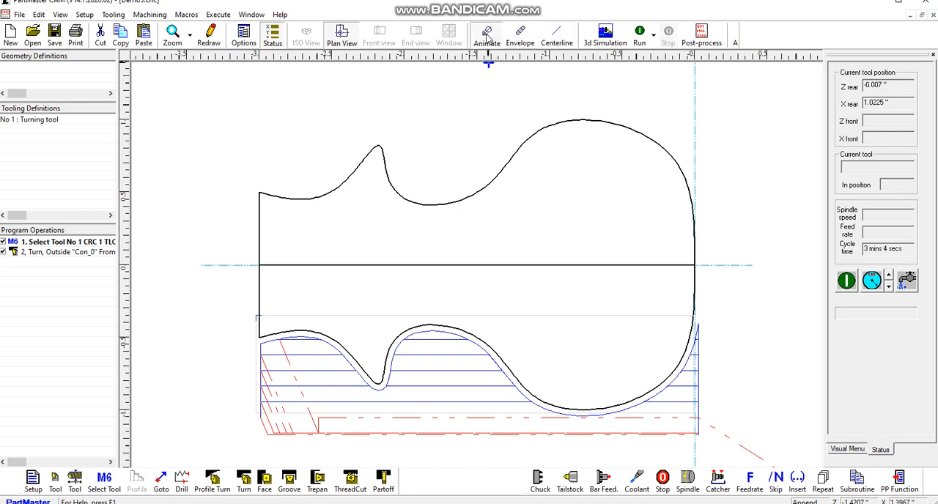
left_click(639, 33)
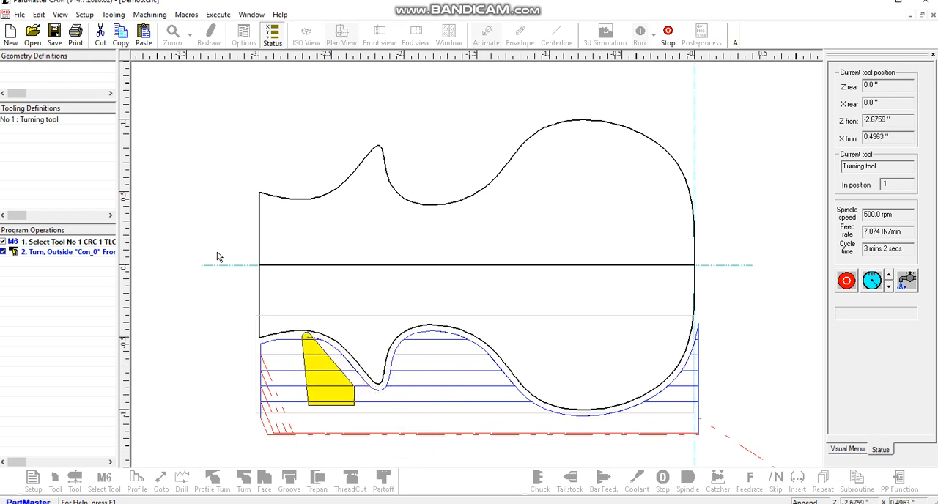
left_click(639, 31)
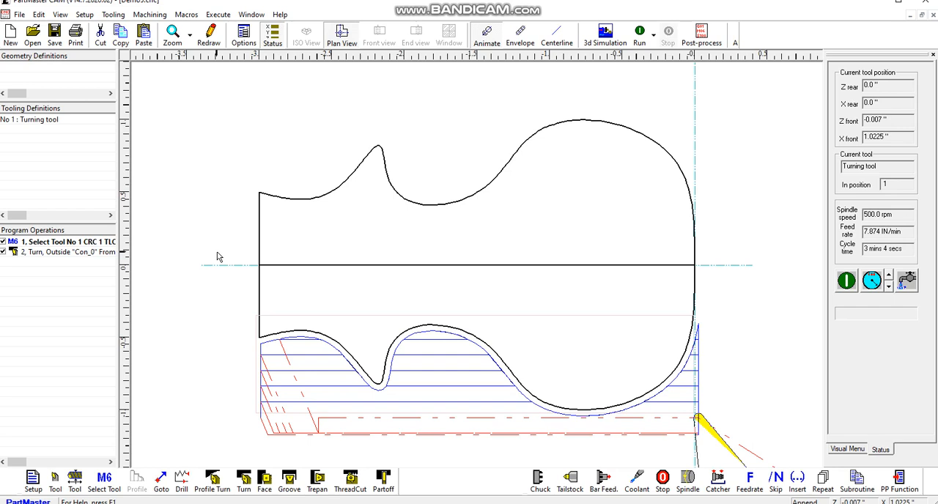
mouse_move(140, 477)
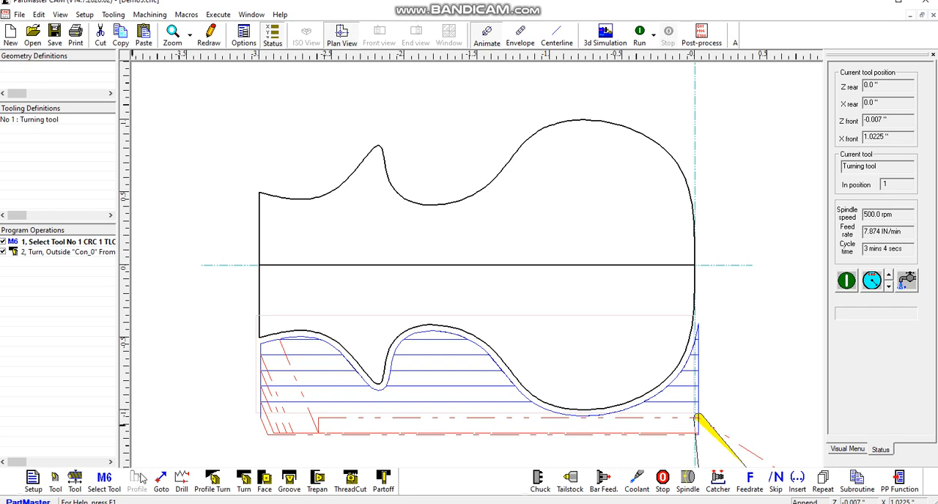
Define tool No 2 as a round button tool and adjust its dimension value.
left_click(54, 481)
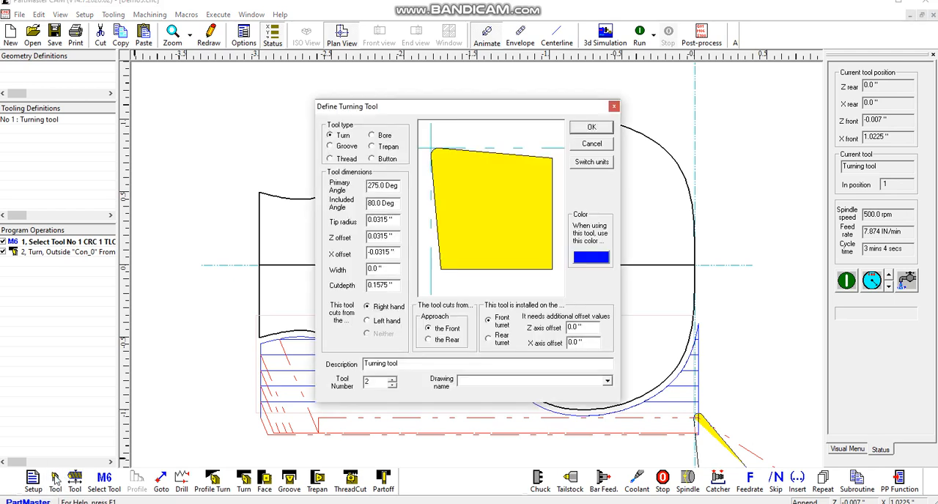
left_click(372, 159)
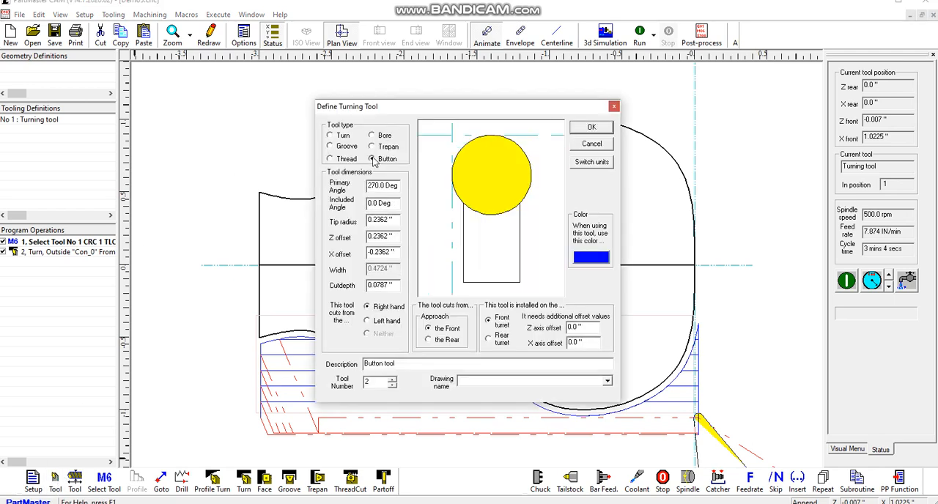
triple_click(379, 220)
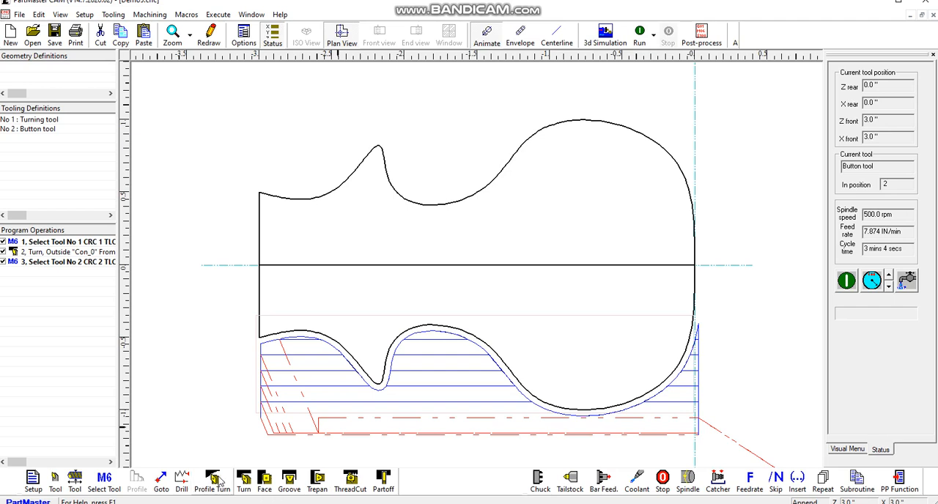
mouse_move(213, 476)
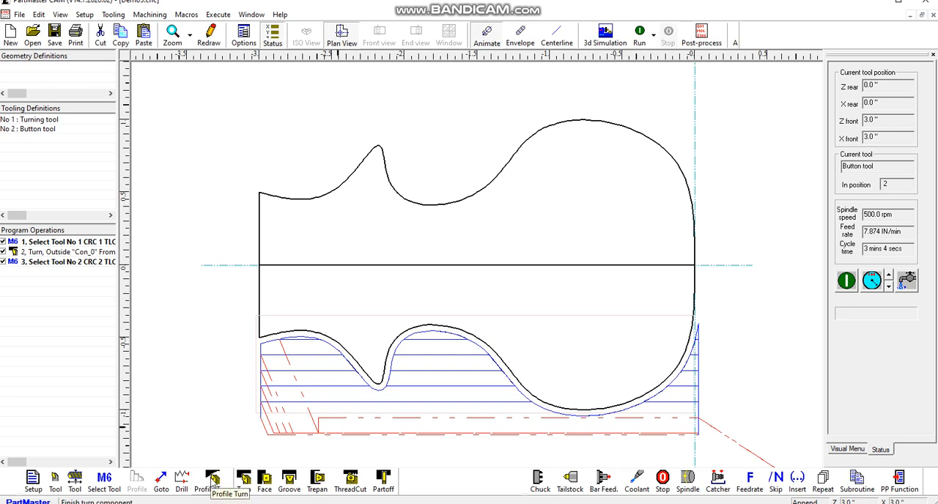
Add a profile-turning operation following Con_0 with the button tool as operation 4.
left_click(211, 481)
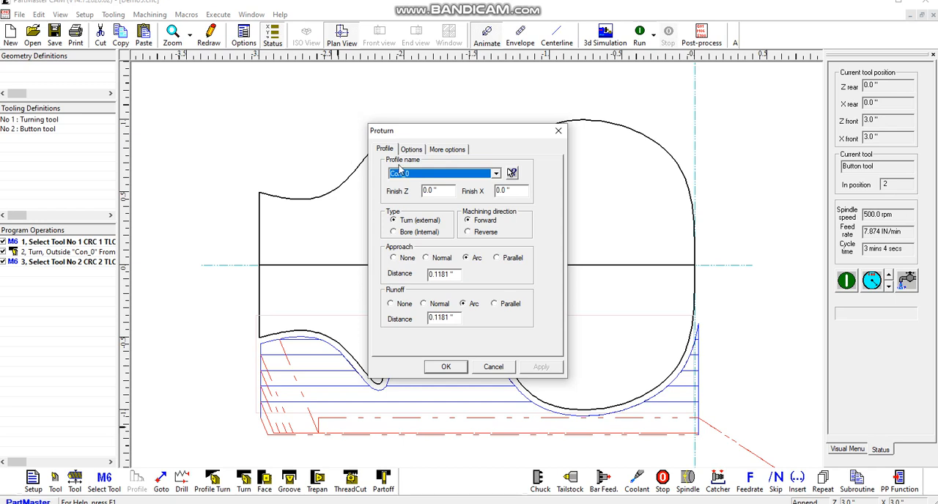
mouse_move(409, 154)
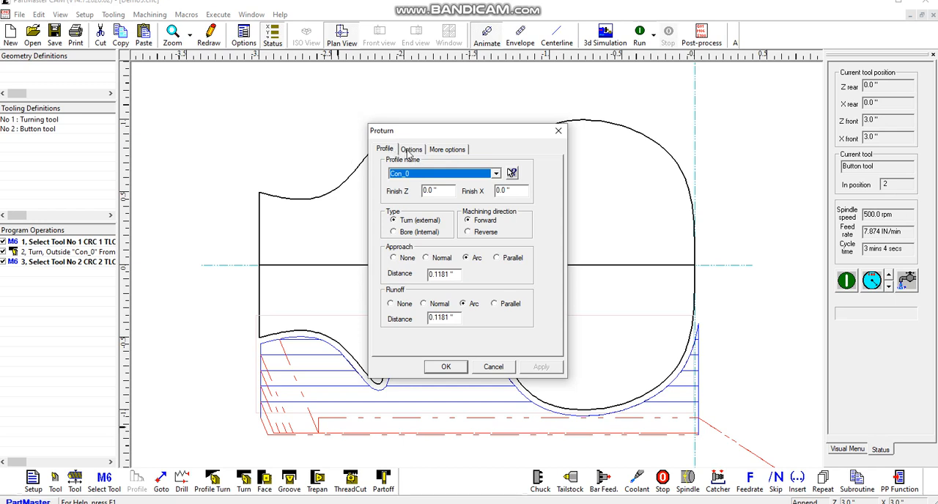
mouse_move(446, 366)
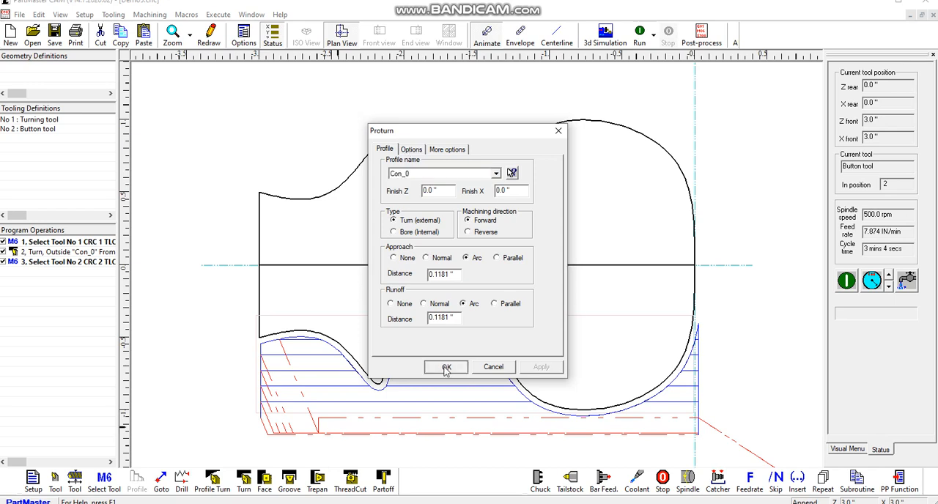
left_click(446, 366)
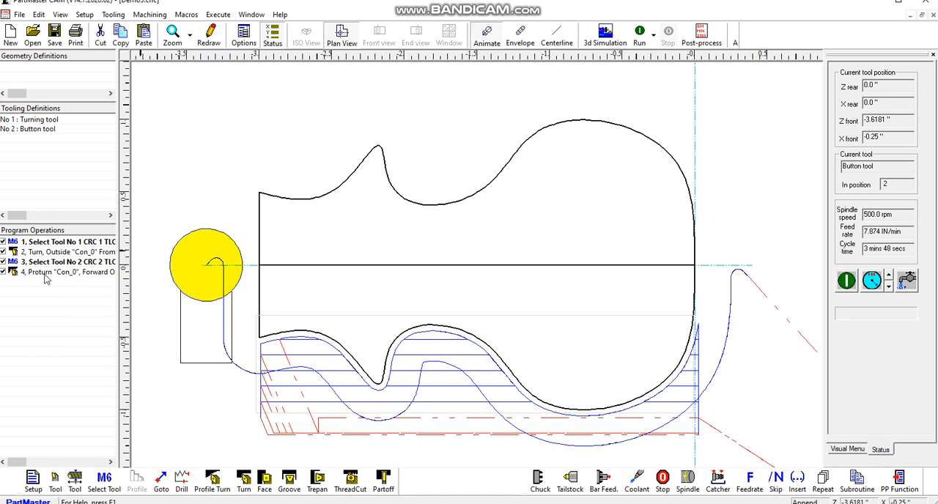
double_click(59, 272)
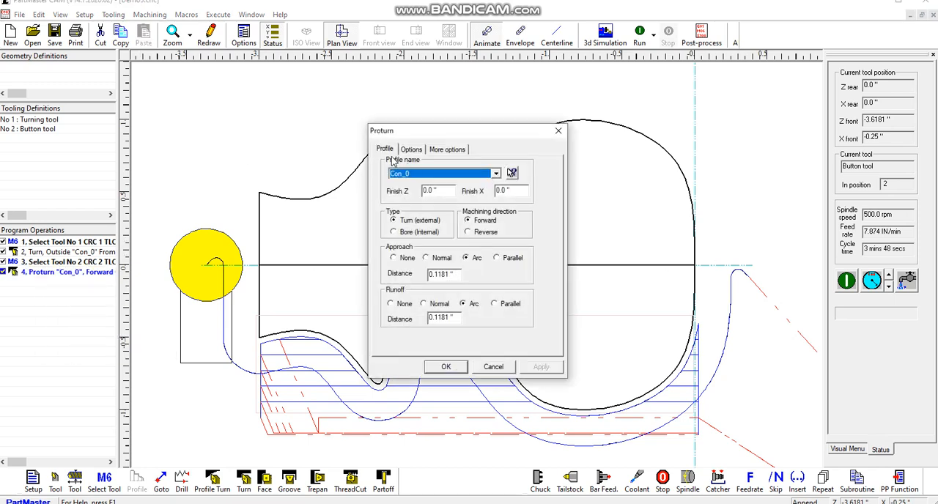
left_click(411, 149)
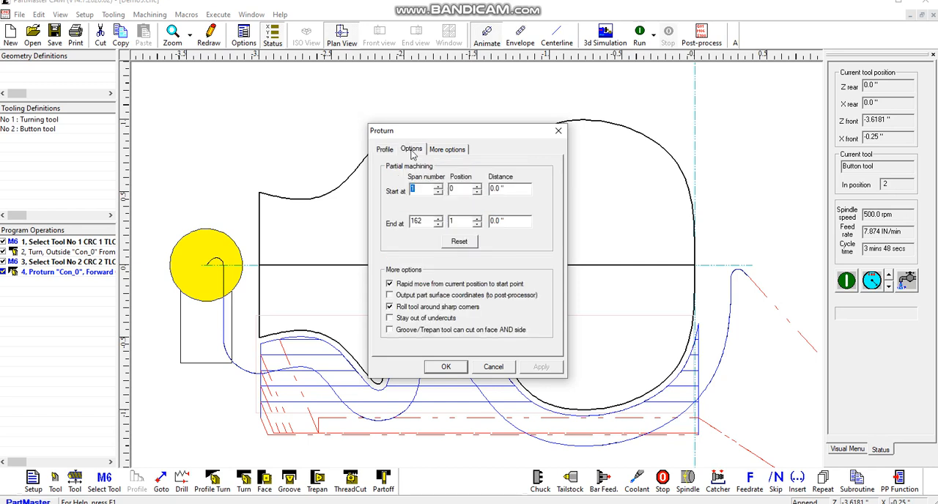
mouse_move(390, 176)
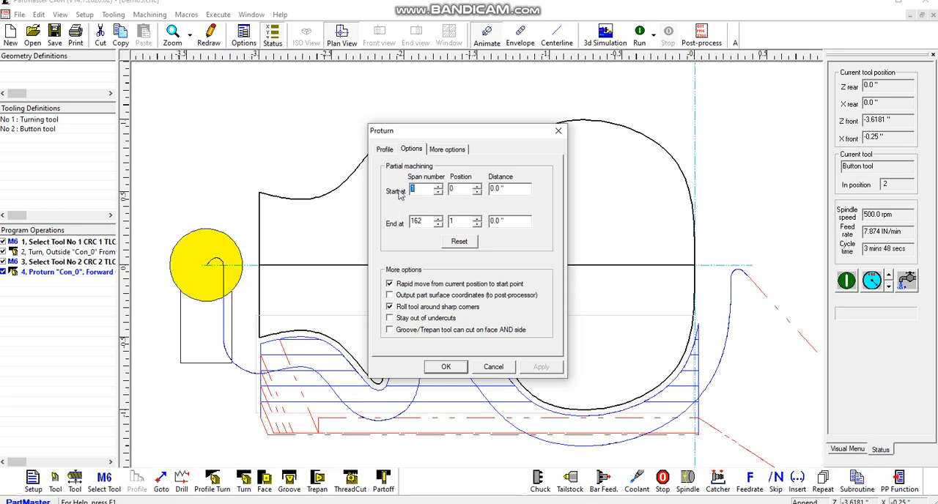
mouse_move(428, 202)
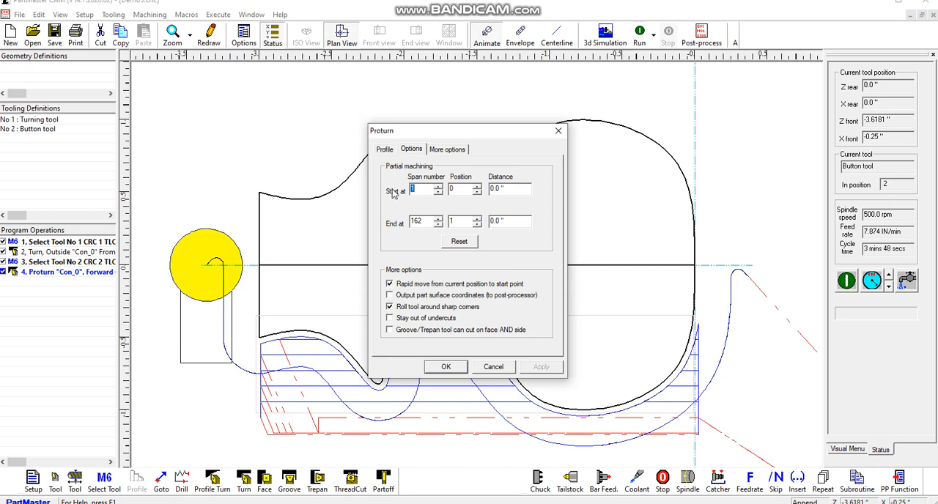
mouse_move(424, 227)
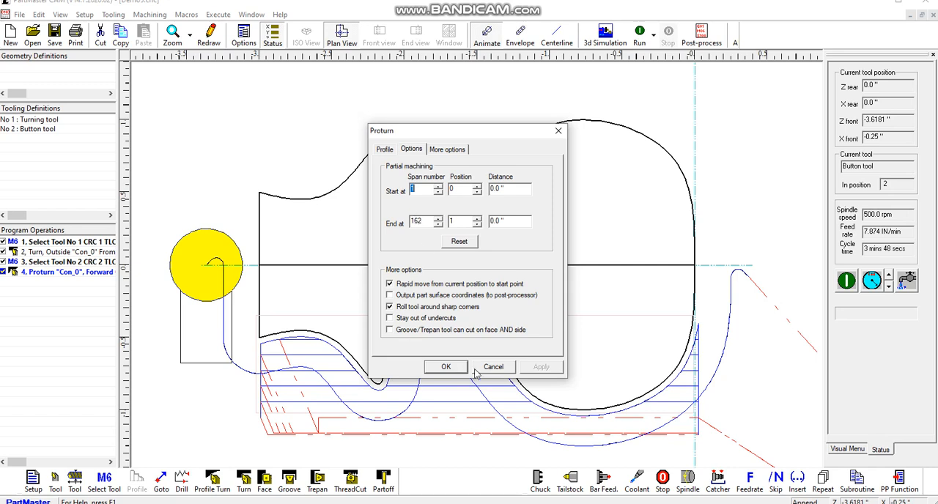
left_click(445, 366)
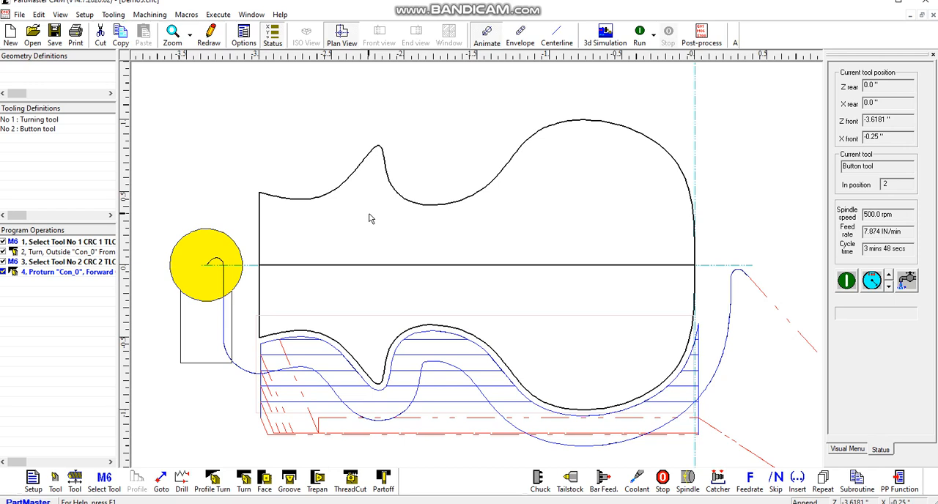
Turn on Number spans in Display options to mark the Con_0 spans and directions.
left_click(243, 35)
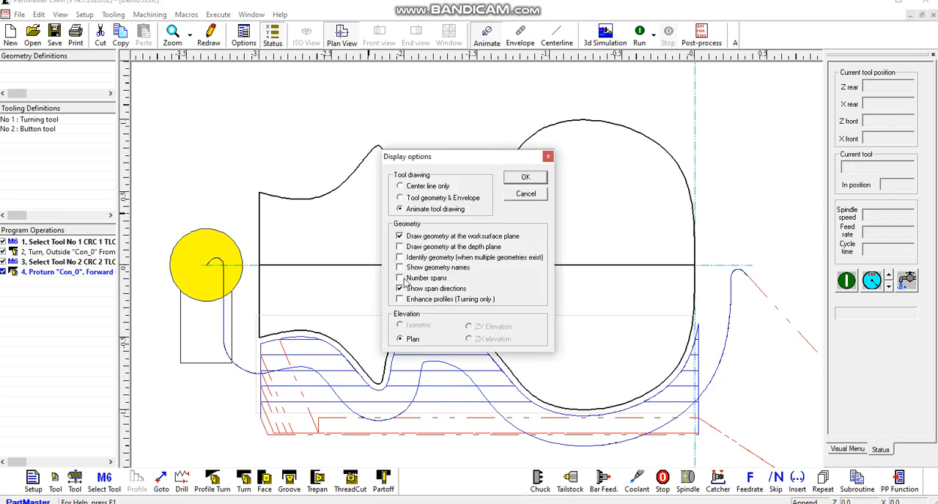
left_click(525, 178)
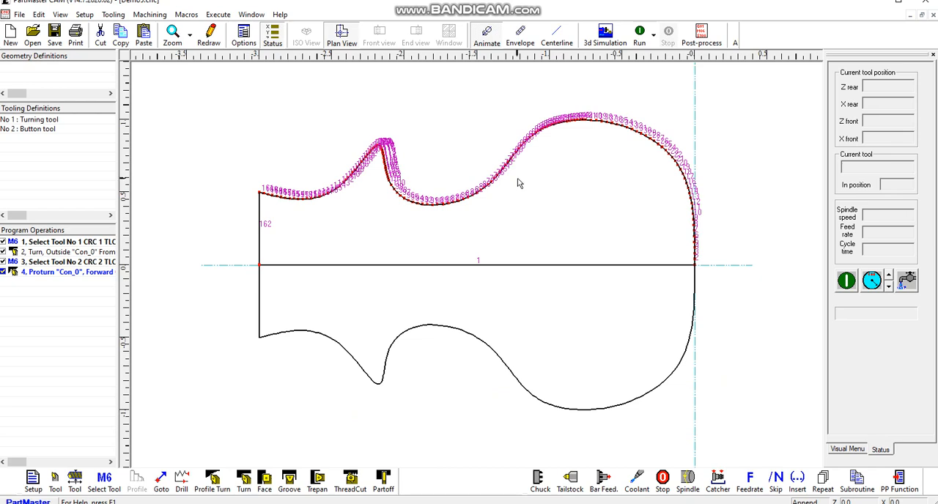
mouse_move(676, 213)
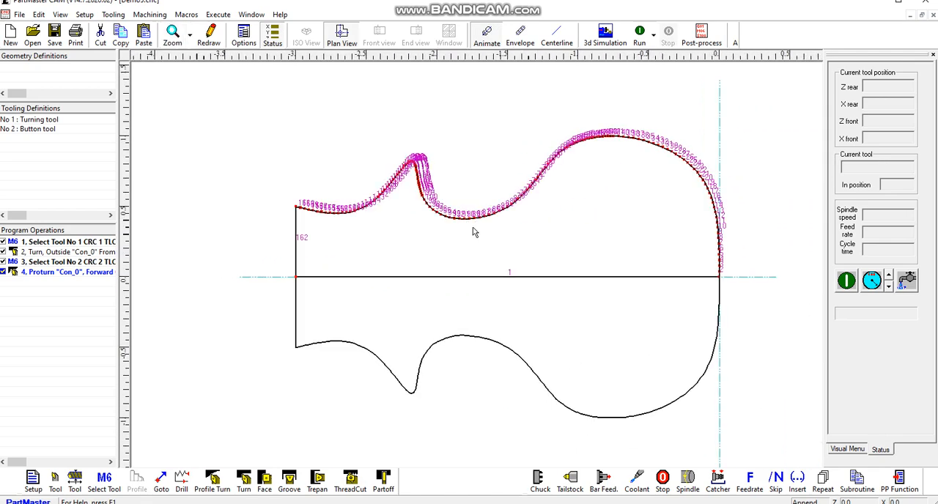
double_click(66, 272)
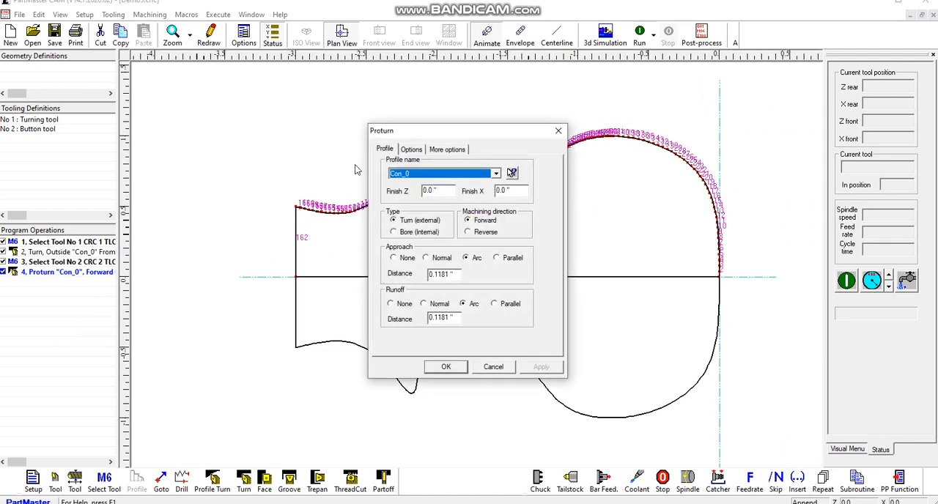
left_click(410, 150)
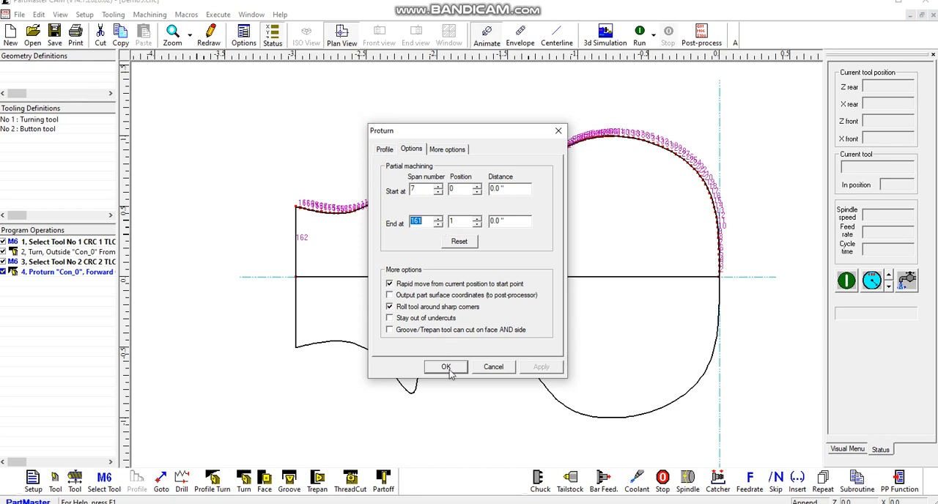
left_click(446, 367)
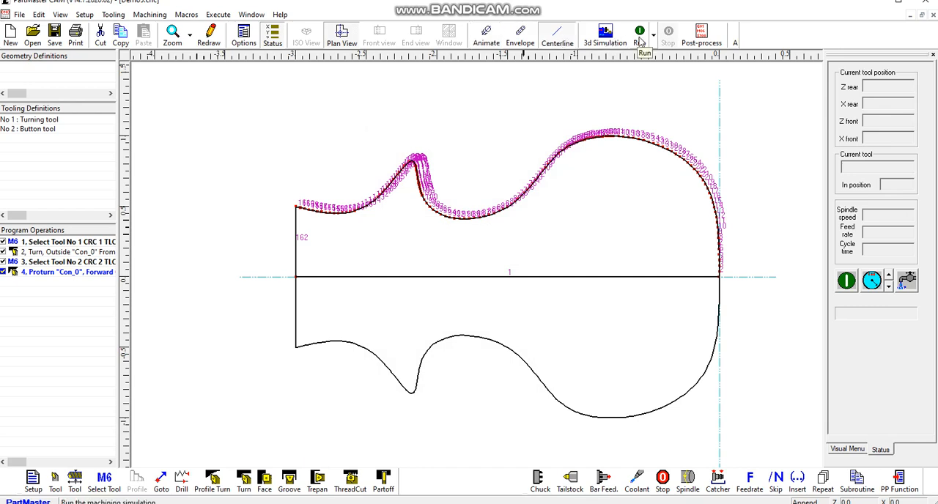
left_click(639, 32)
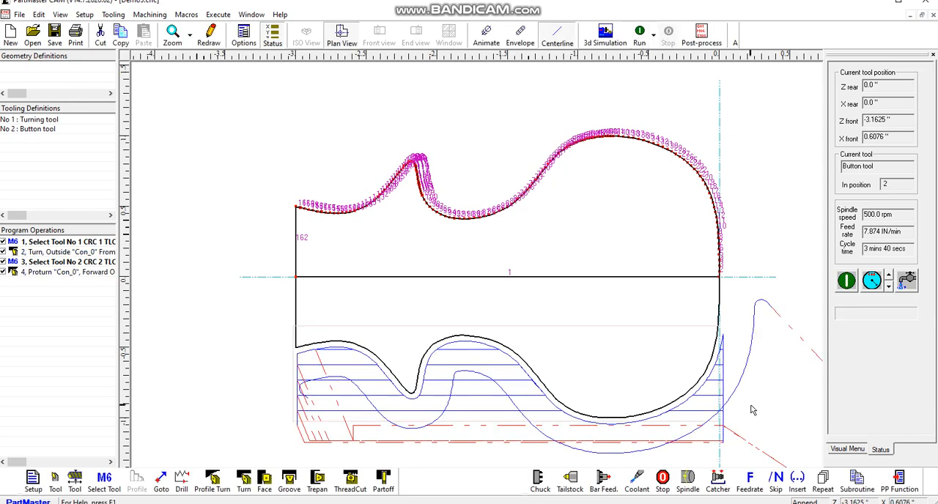
mouse_move(806, 340)
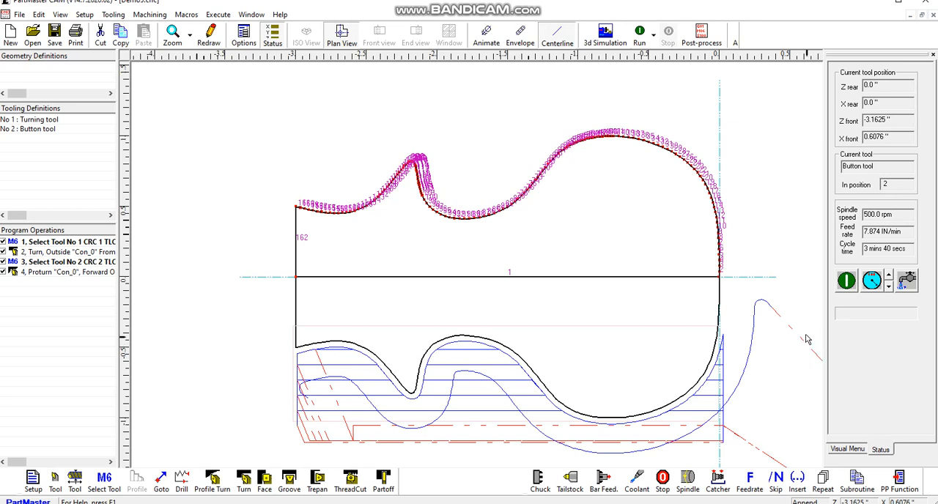
mouse_move(742, 326)
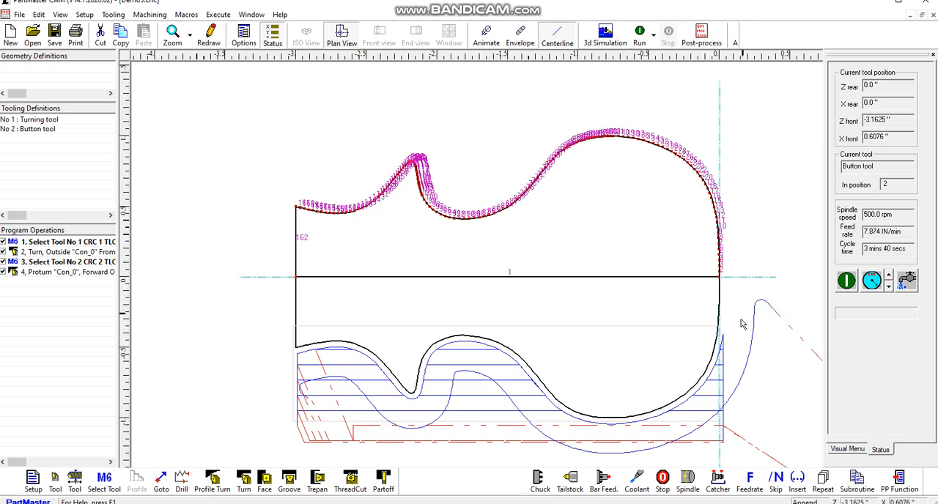
mouse_move(721, 311)
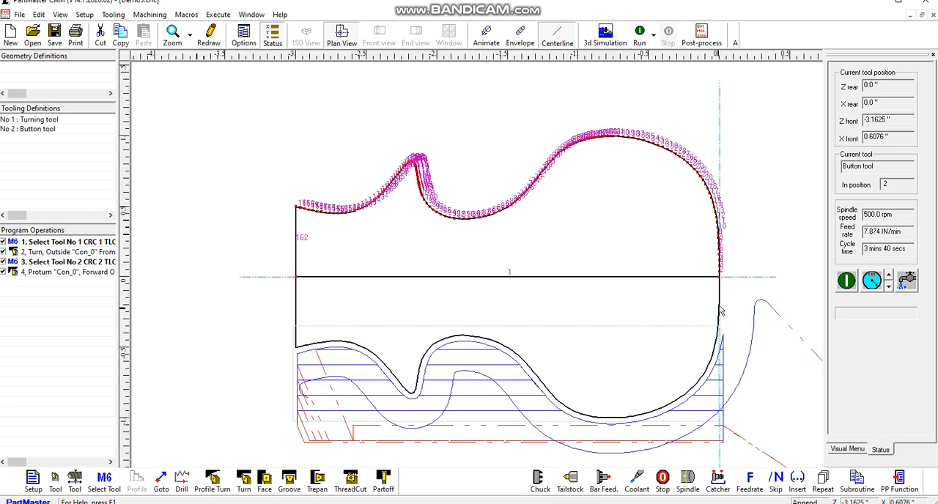
mouse_move(560, 366)
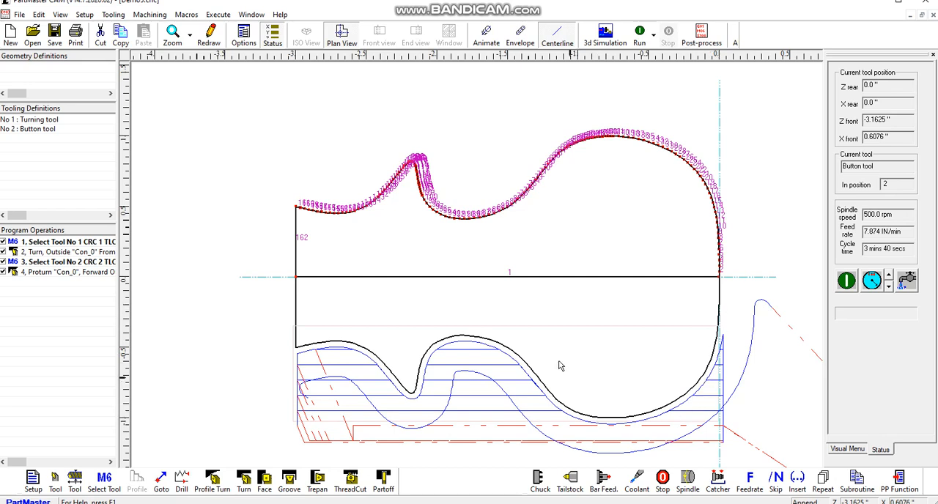
mouse_move(305, 345)
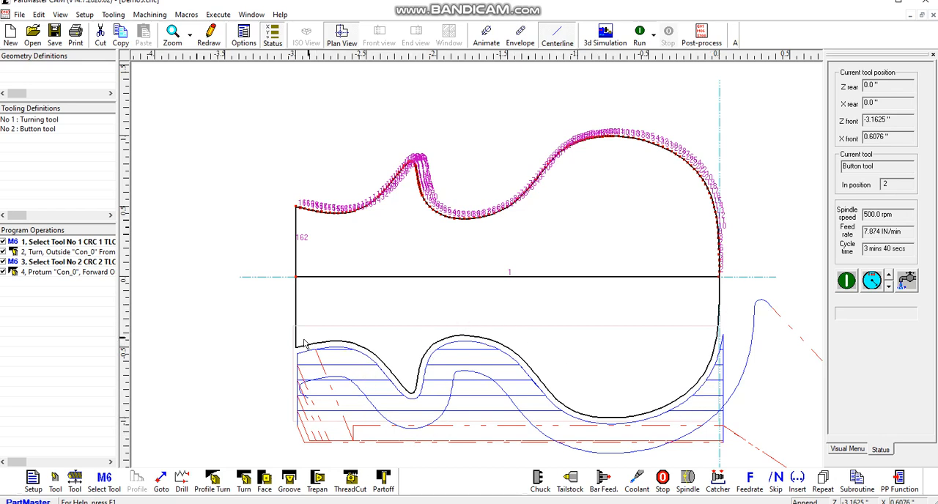
mouse_move(302, 393)
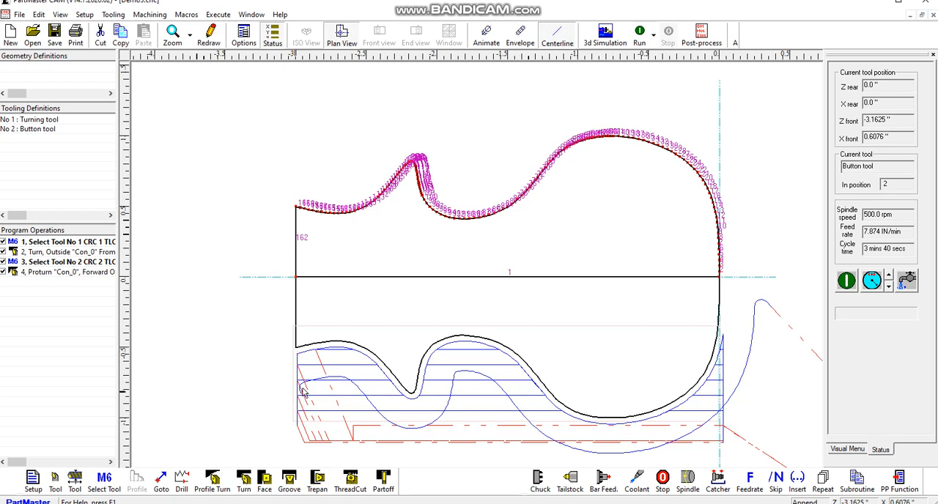
mouse_move(301, 399)
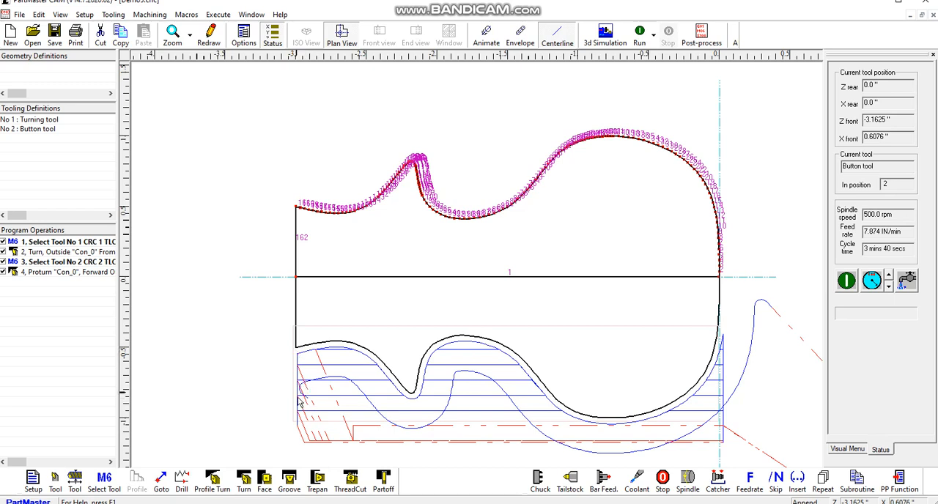
mouse_move(53, 299)
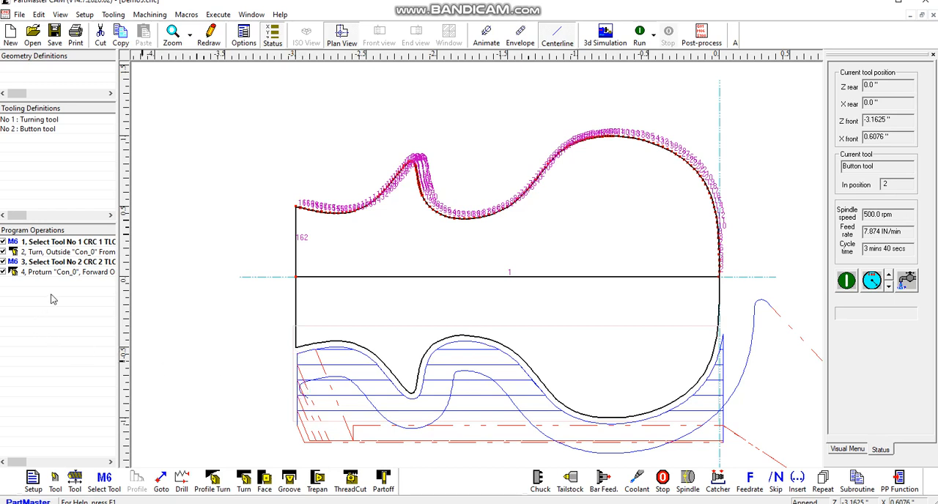
double_click(66, 272)
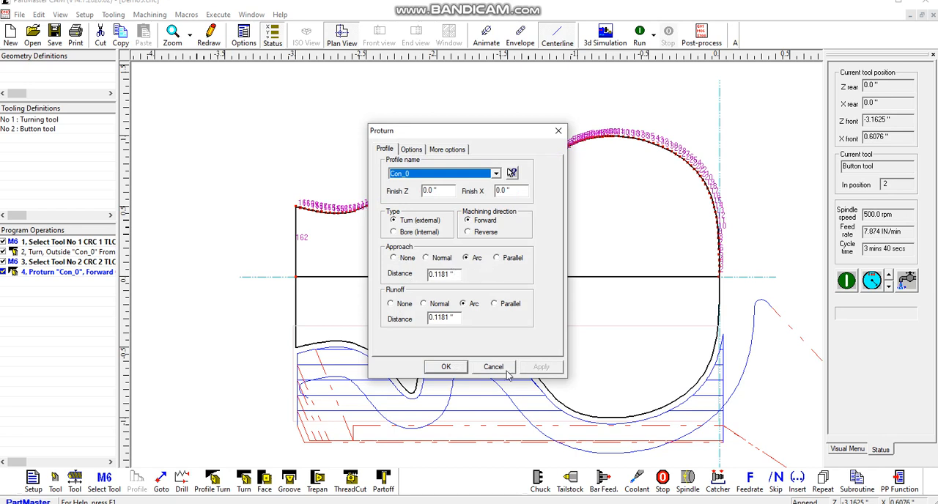
left_click(445, 367)
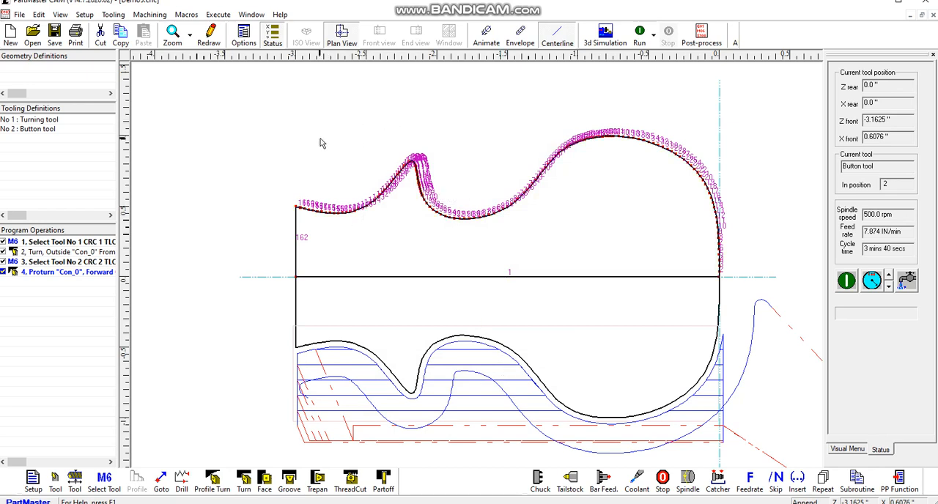
mouse_move(346, 140)
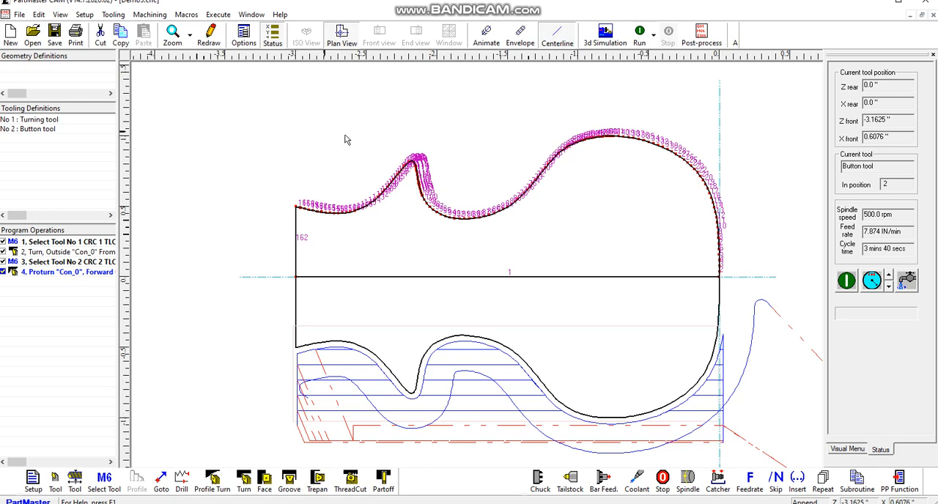
mouse_move(637, 57)
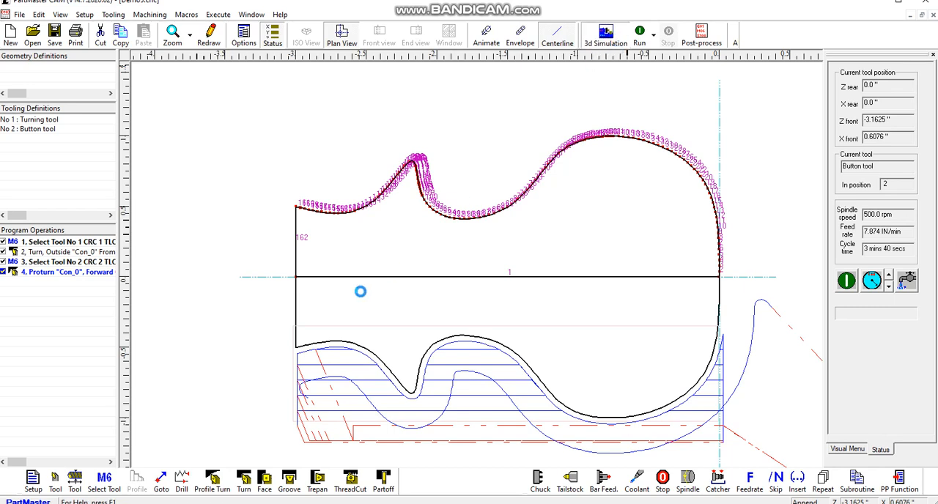
Launch the 3D machine simulation with BenchLathe as the simulator.
left_click(604, 32)
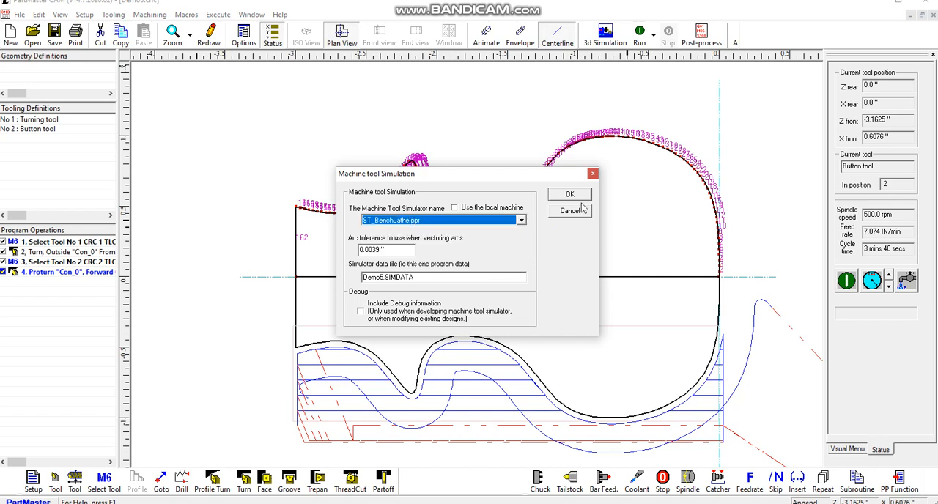
left_click(569, 193)
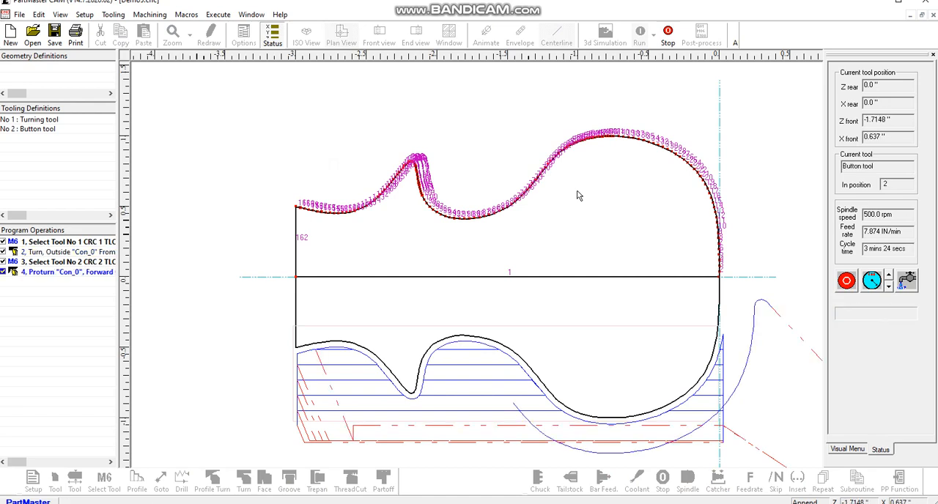
left_click(700, 32)
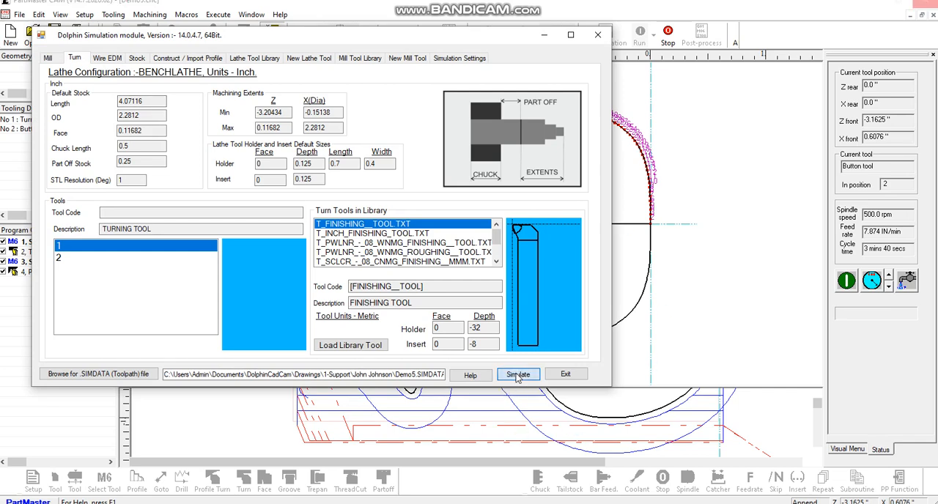
Simulate the turning program so the cylindrical stock loads in the ModuleWorks viewer.
left_click(517, 375)
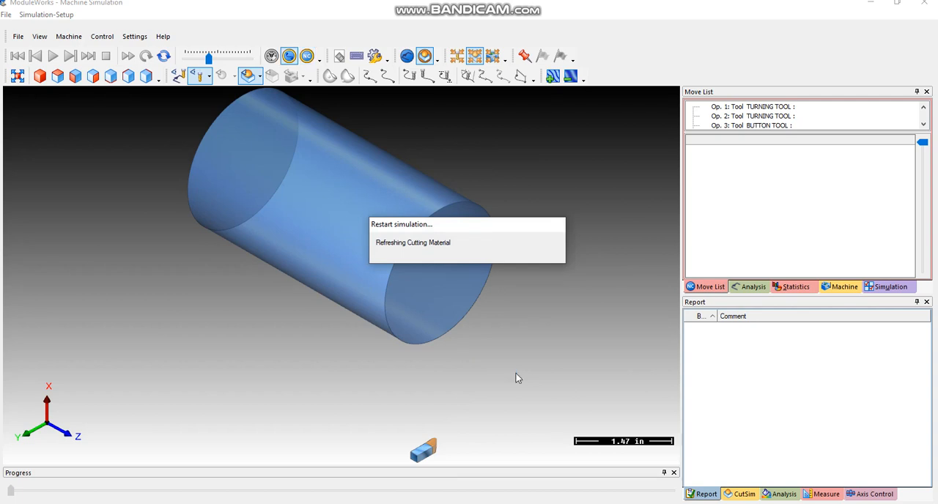
Run the machining simulation with the stock shown as an opaque solid until the knob is cut.
left_click(53, 56)
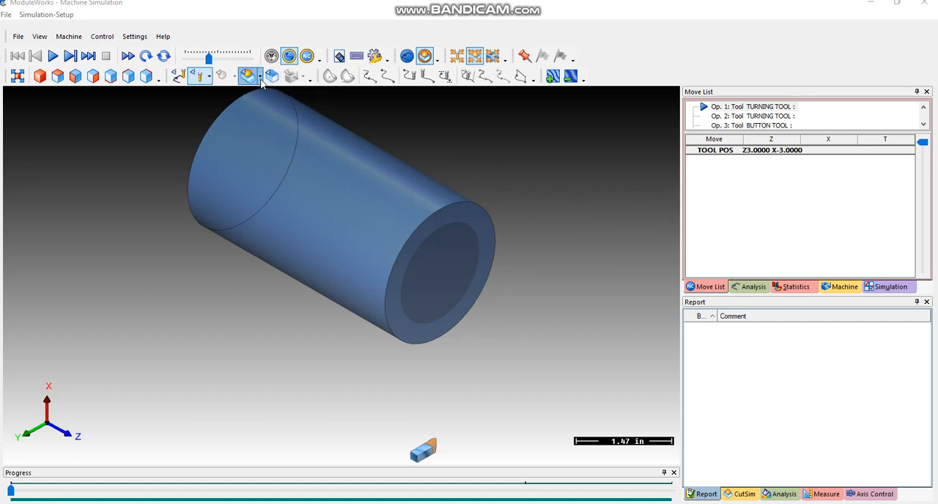
left_click(250, 74)
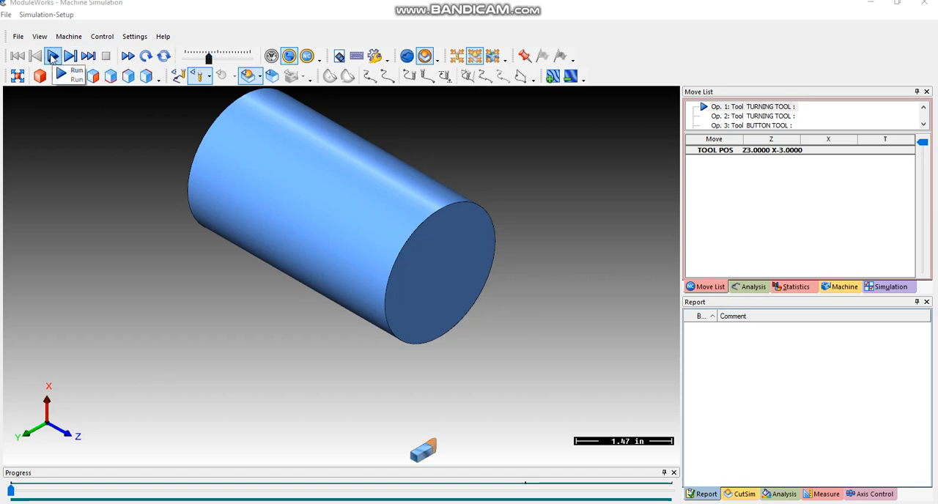
left_click(53, 56)
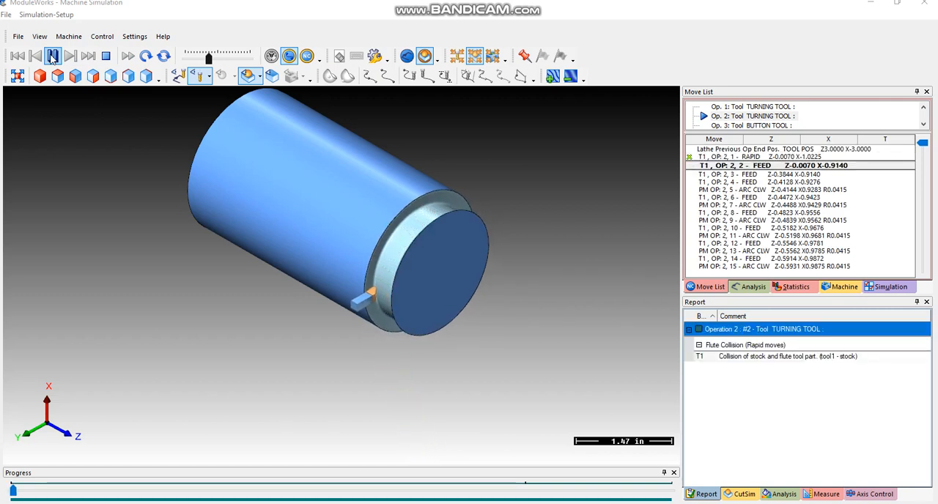
left_click(52, 56)
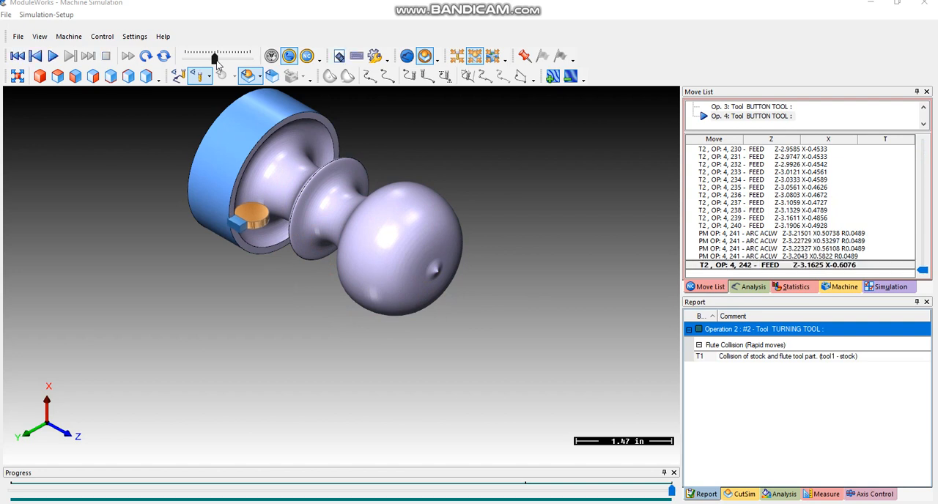
mouse_move(434, 285)
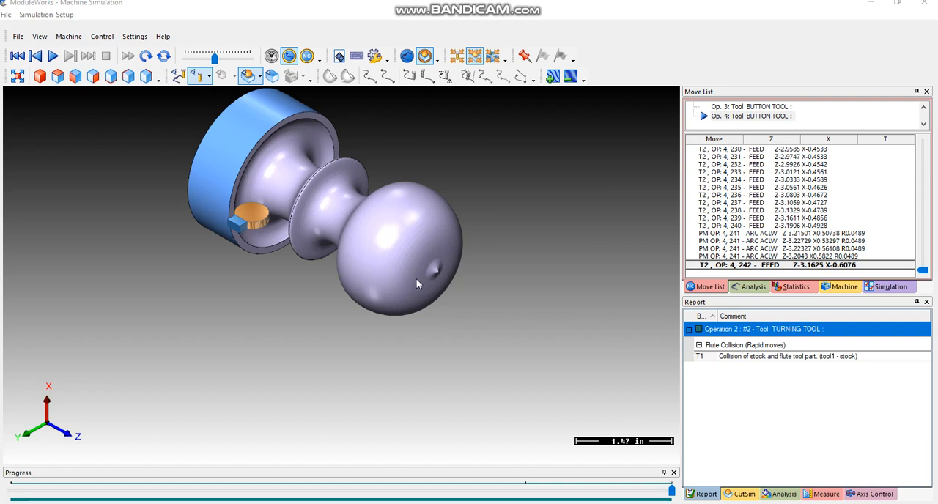
mouse_move(437, 276)
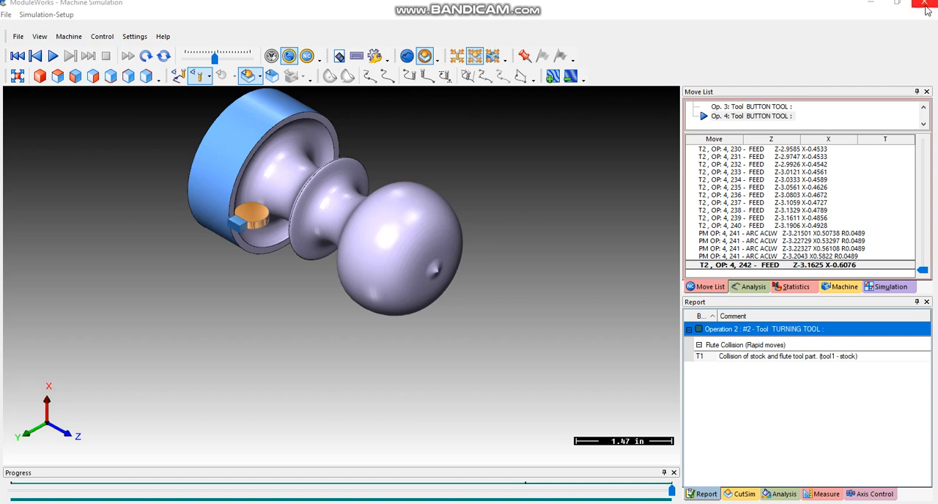
Close the ModuleWorks 3D simulation and exit the Dolphin module back to PartMaster CAM.
left_click(927, 7)
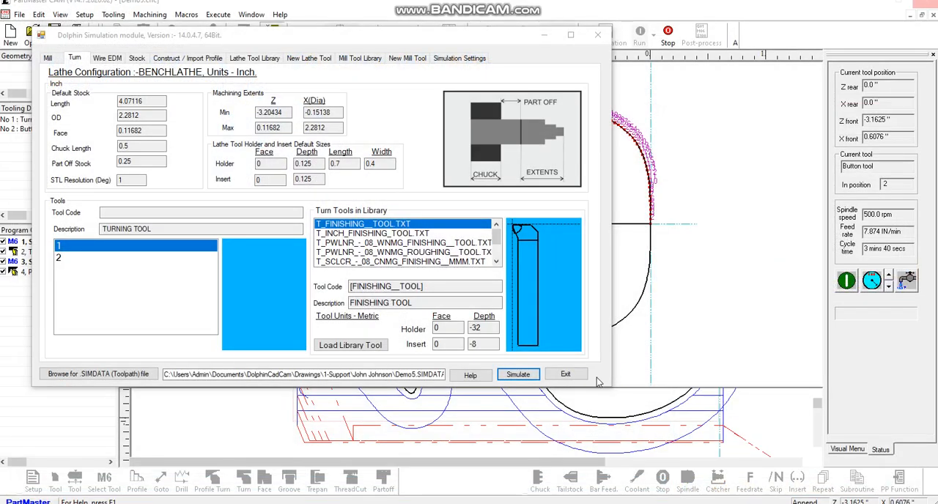
left_click(566, 374)
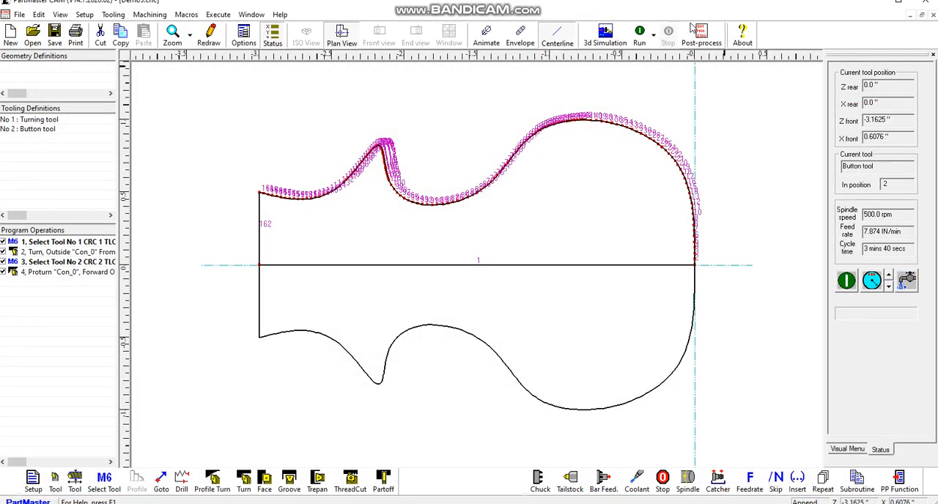